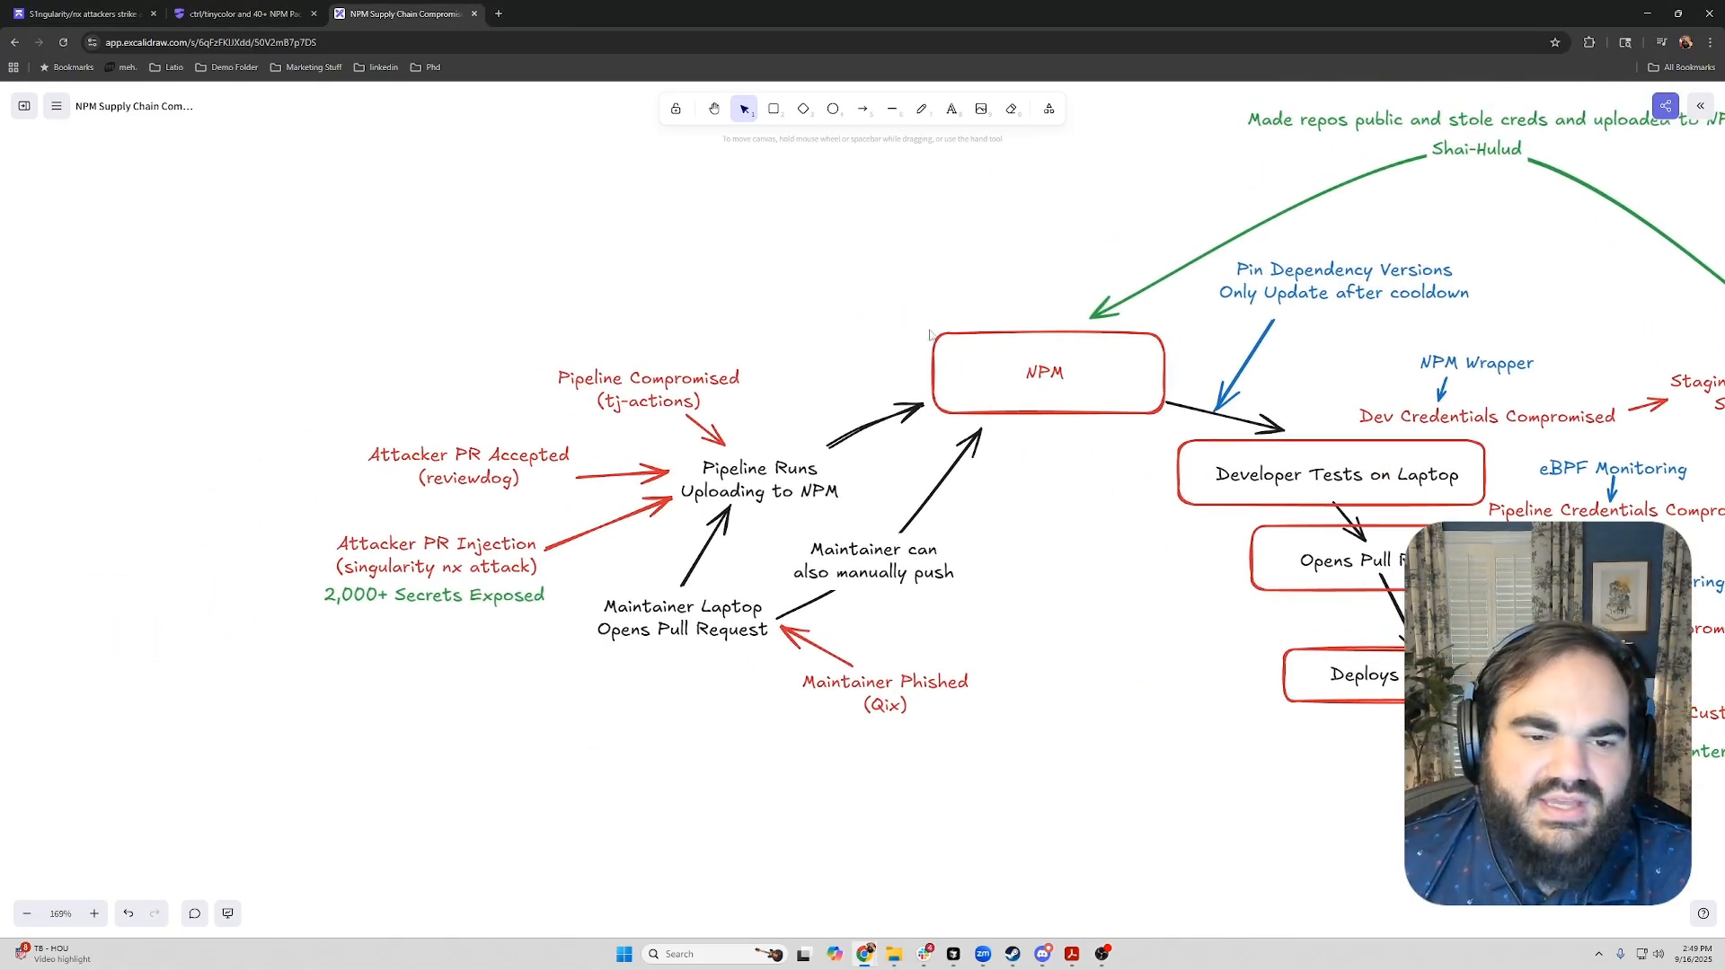
mouse_move(930, 506)
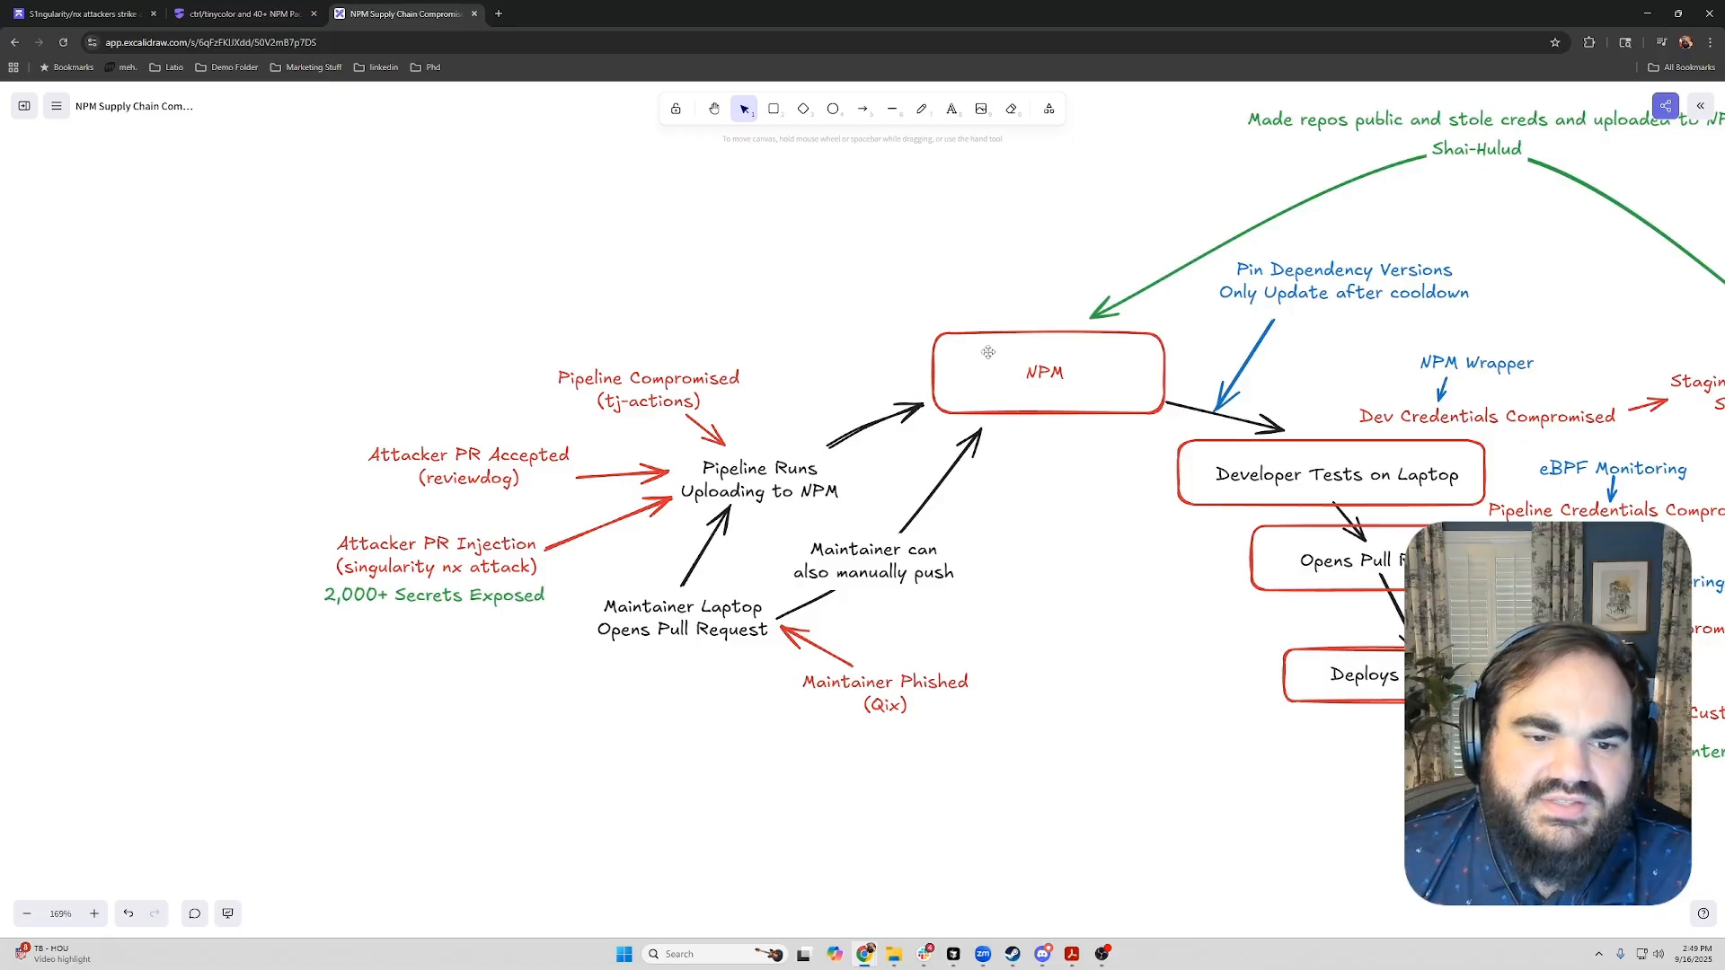
mouse_move(518, 334)
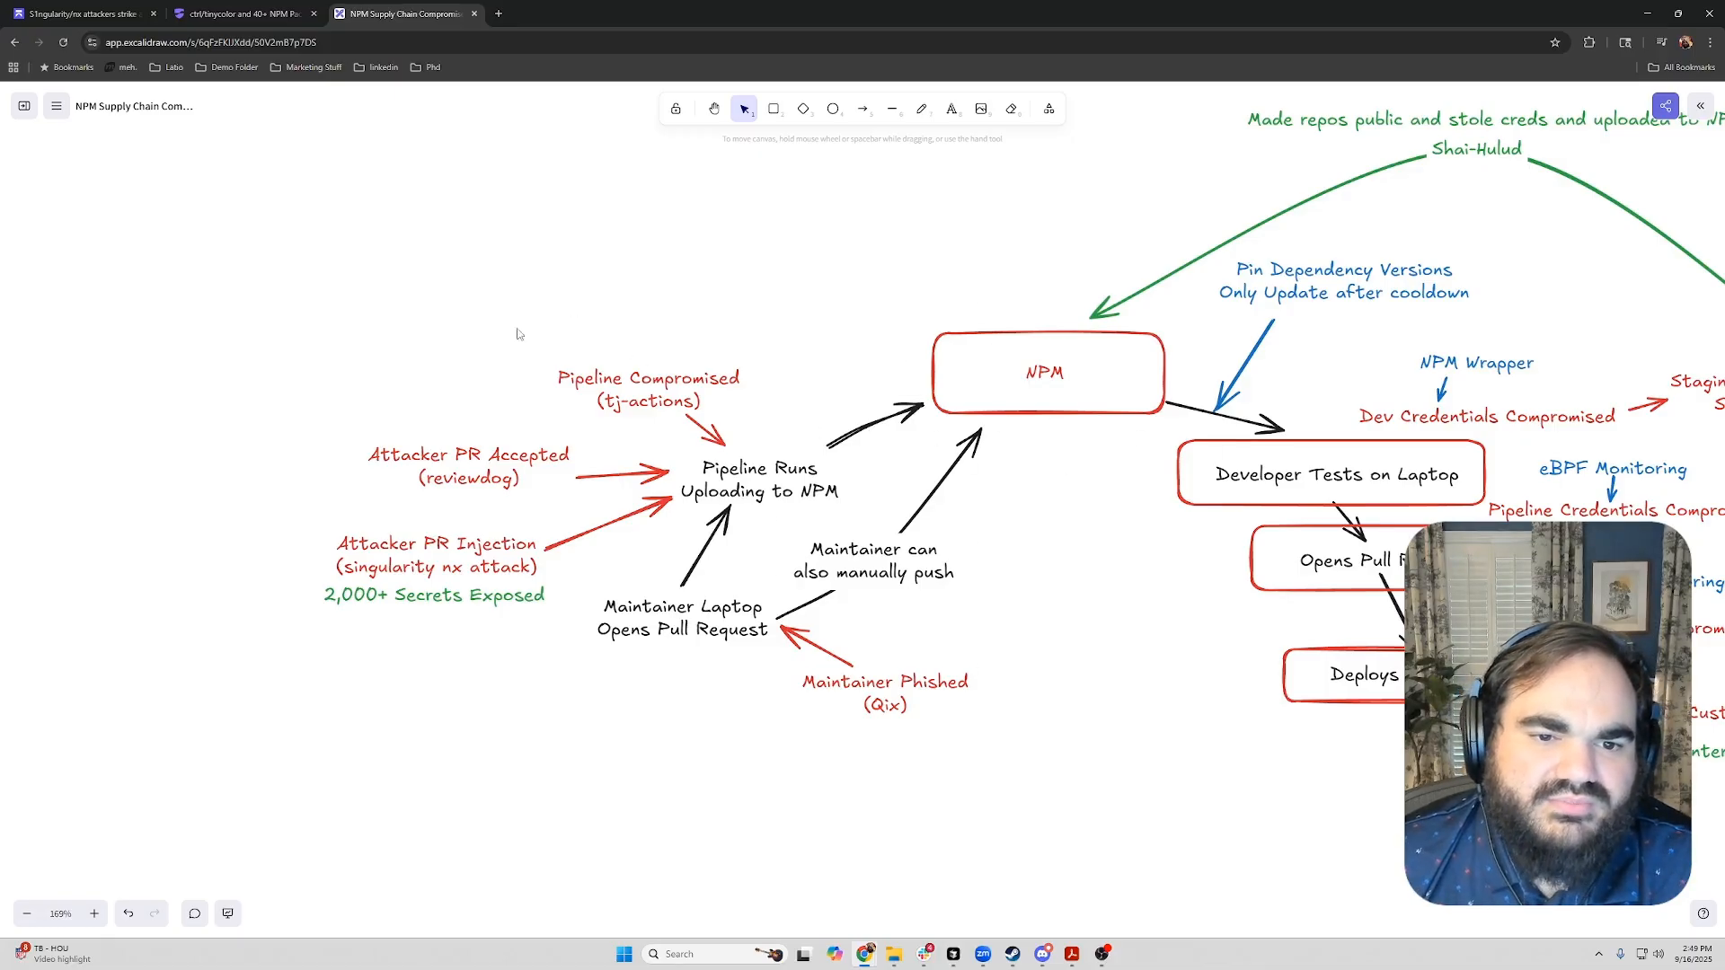
mouse_move(295, 479)
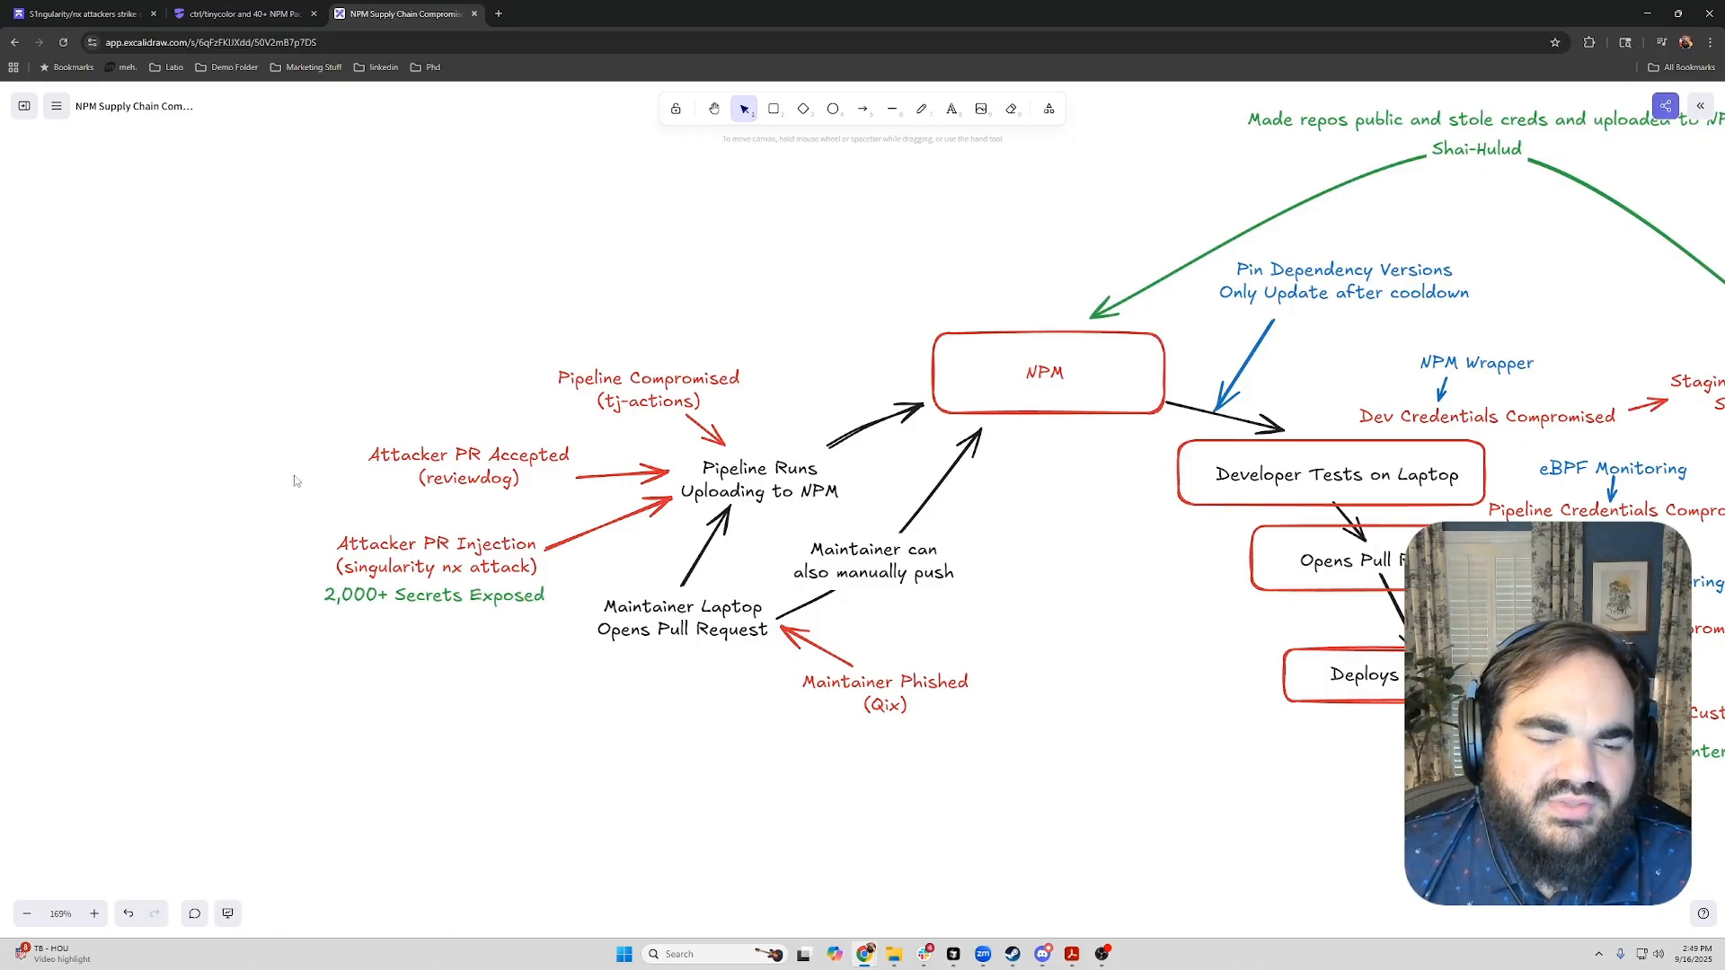
Bring the five Shai-Hulud worm steps and downstream credential compromises into view.
click(434, 565)
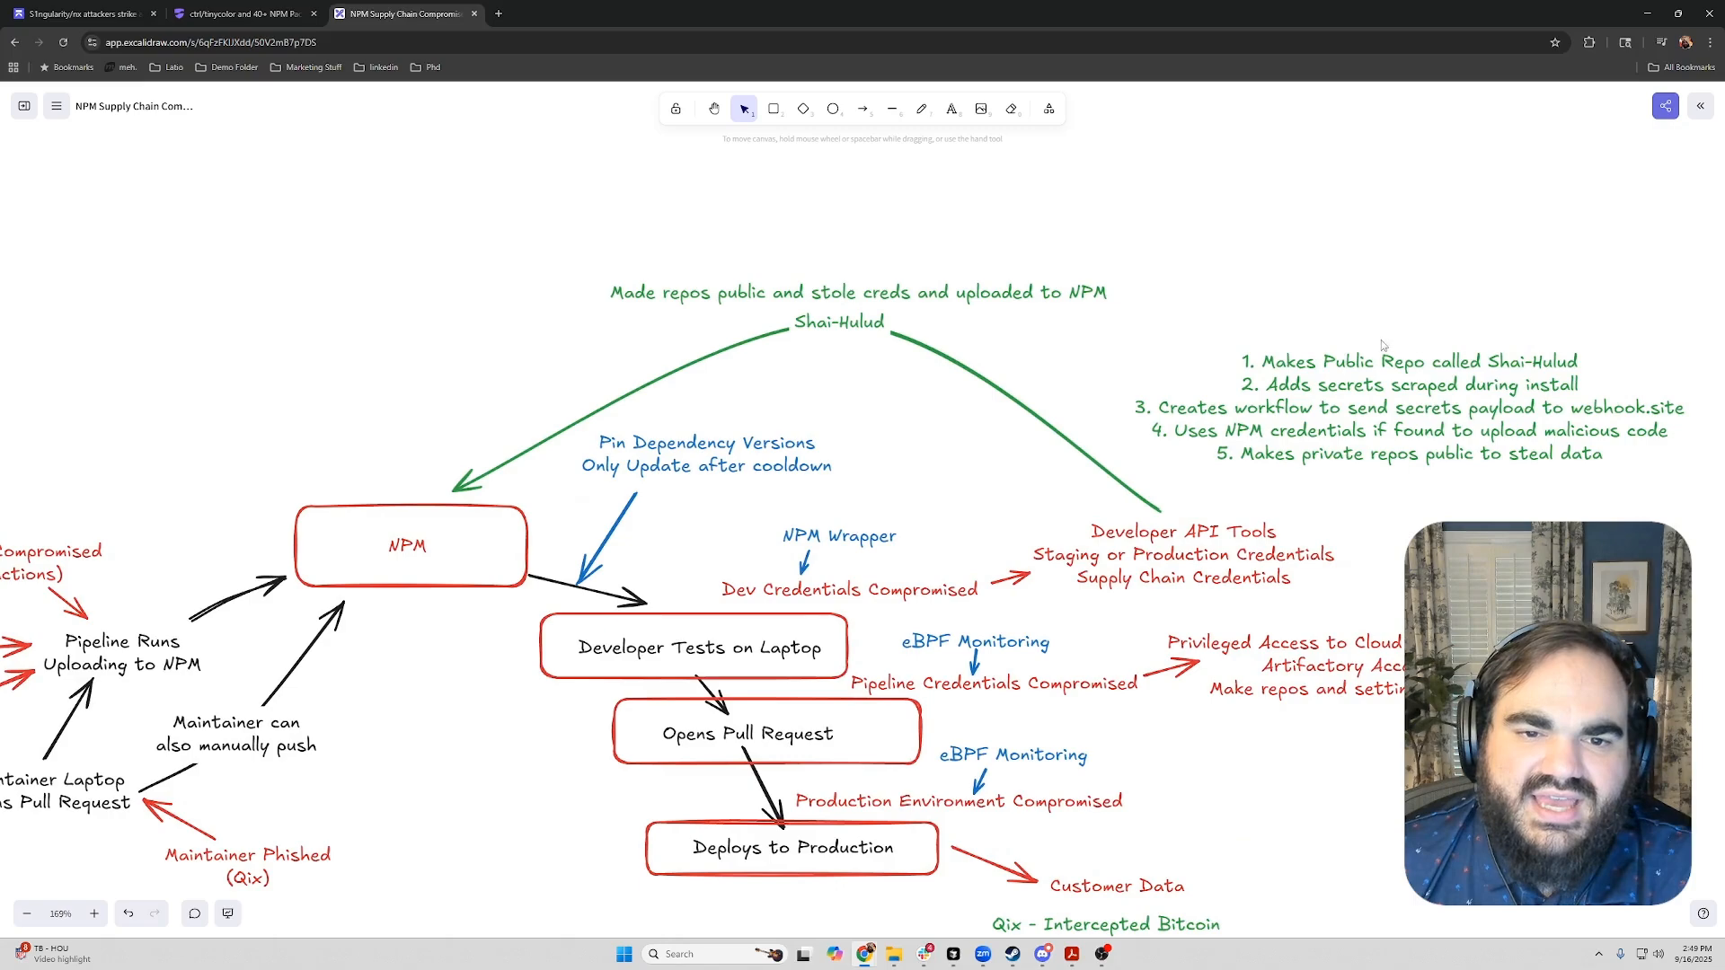
click(1375, 396)
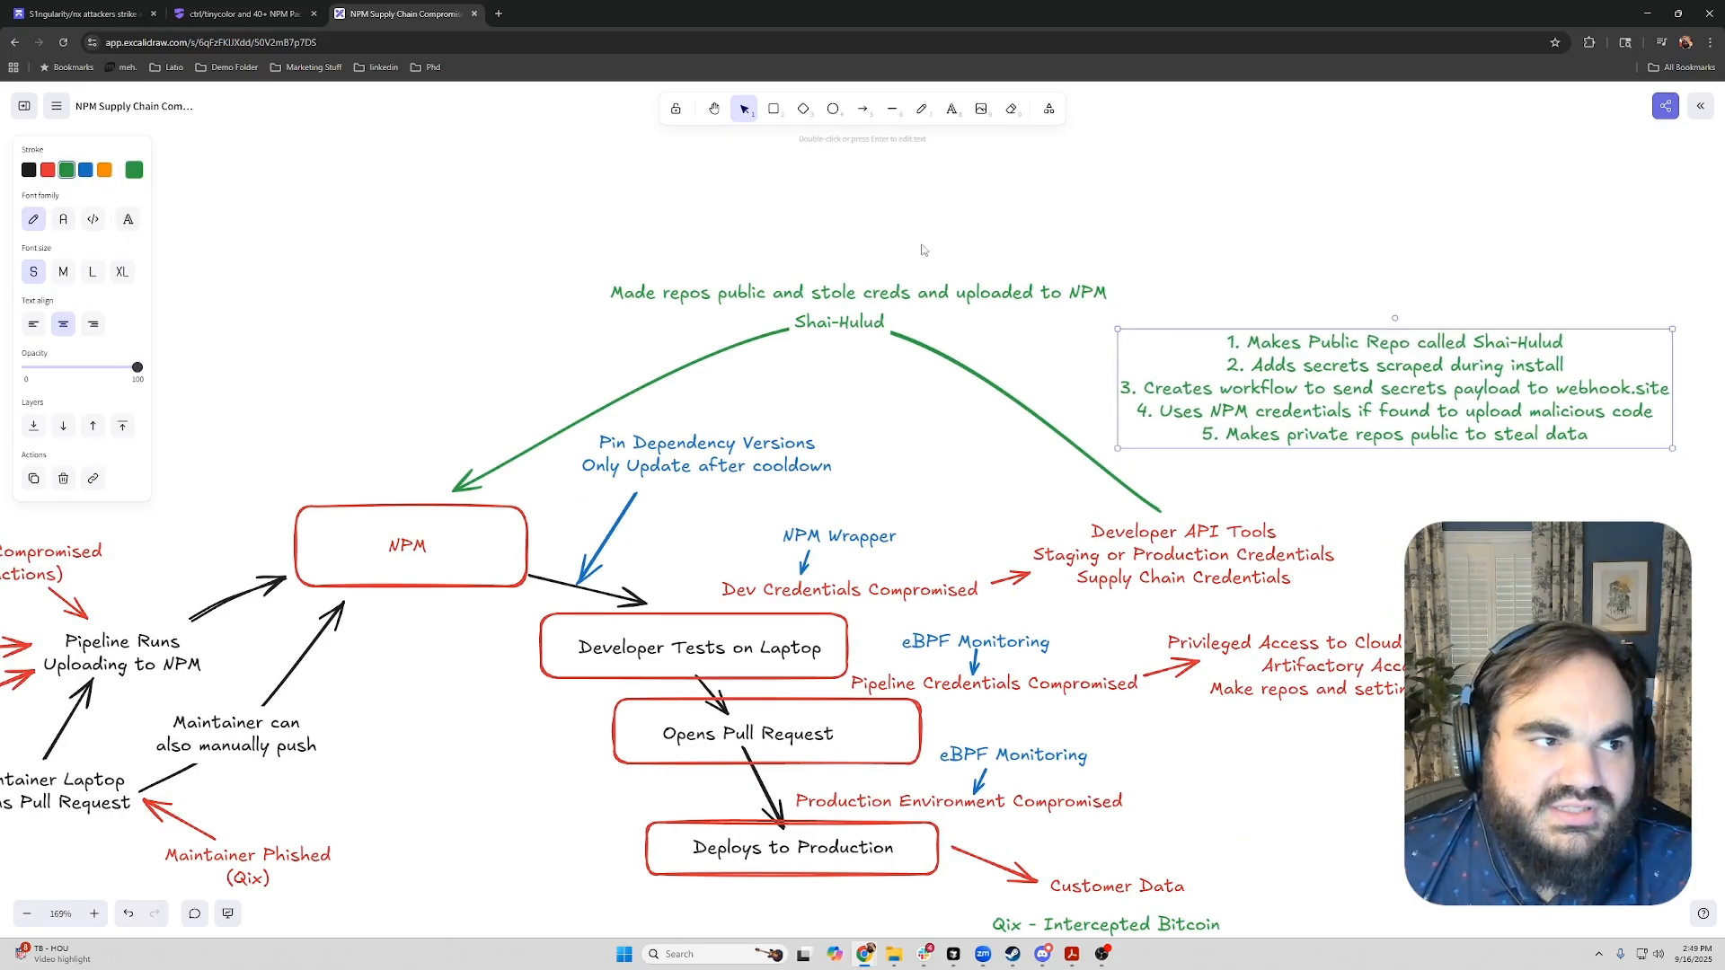
click(921, 250)
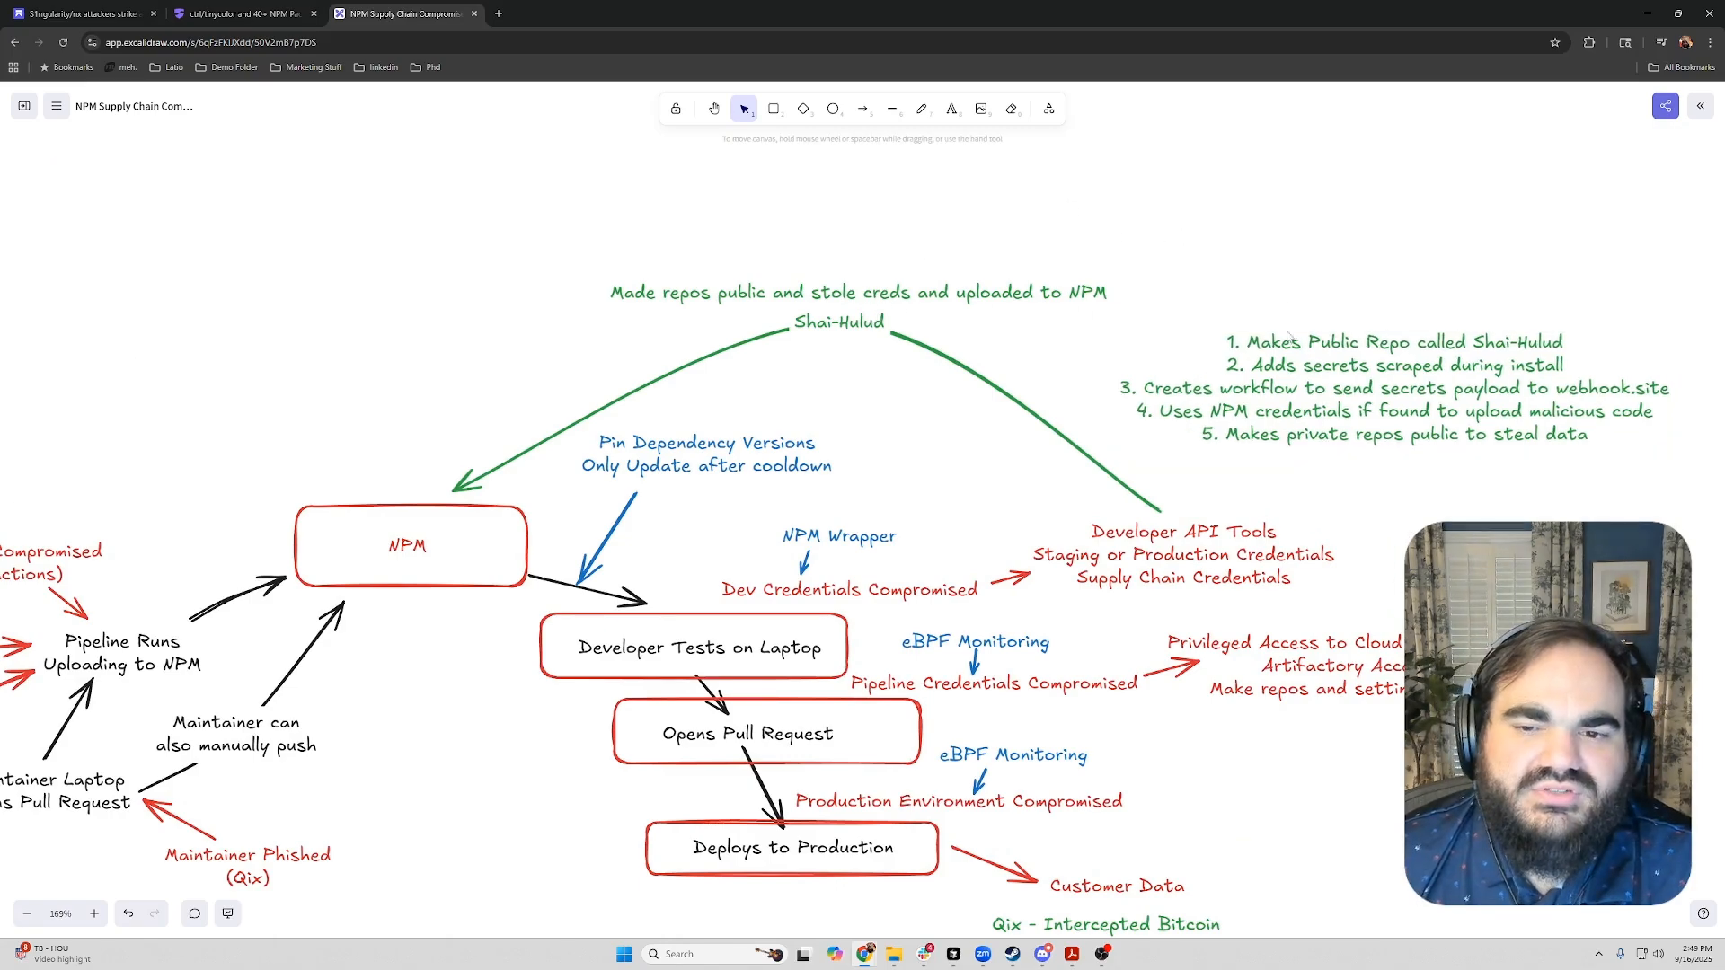
mouse_move(1397, 349)
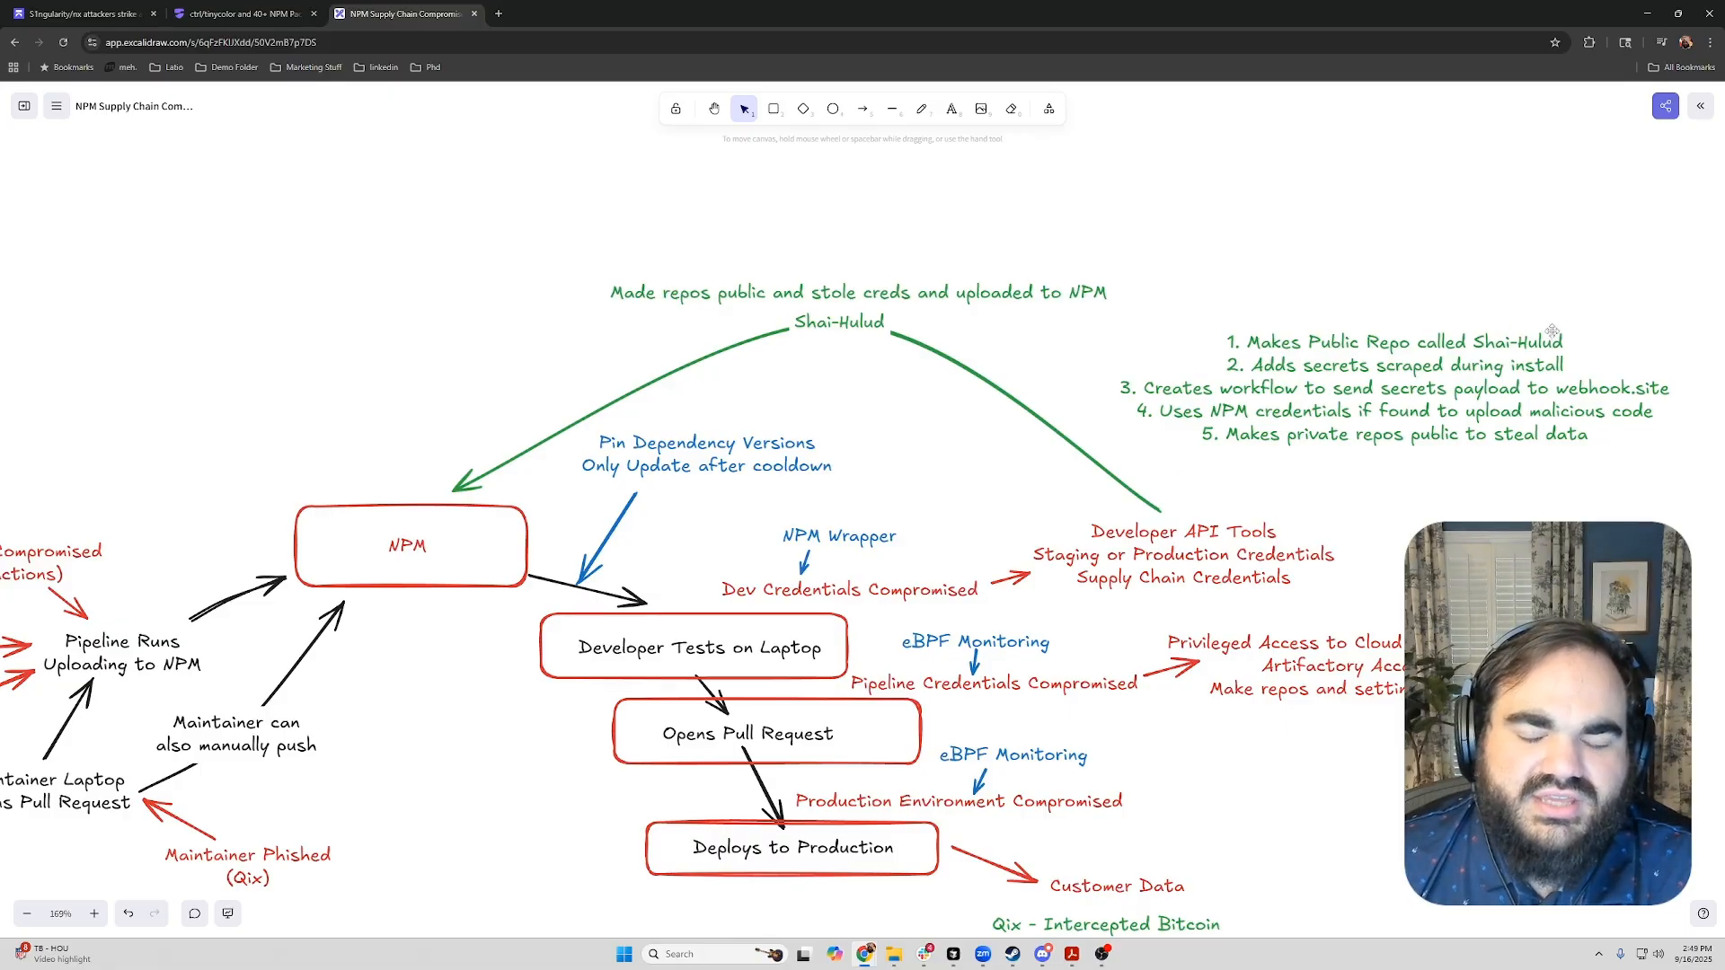
mouse_move(1308, 284)
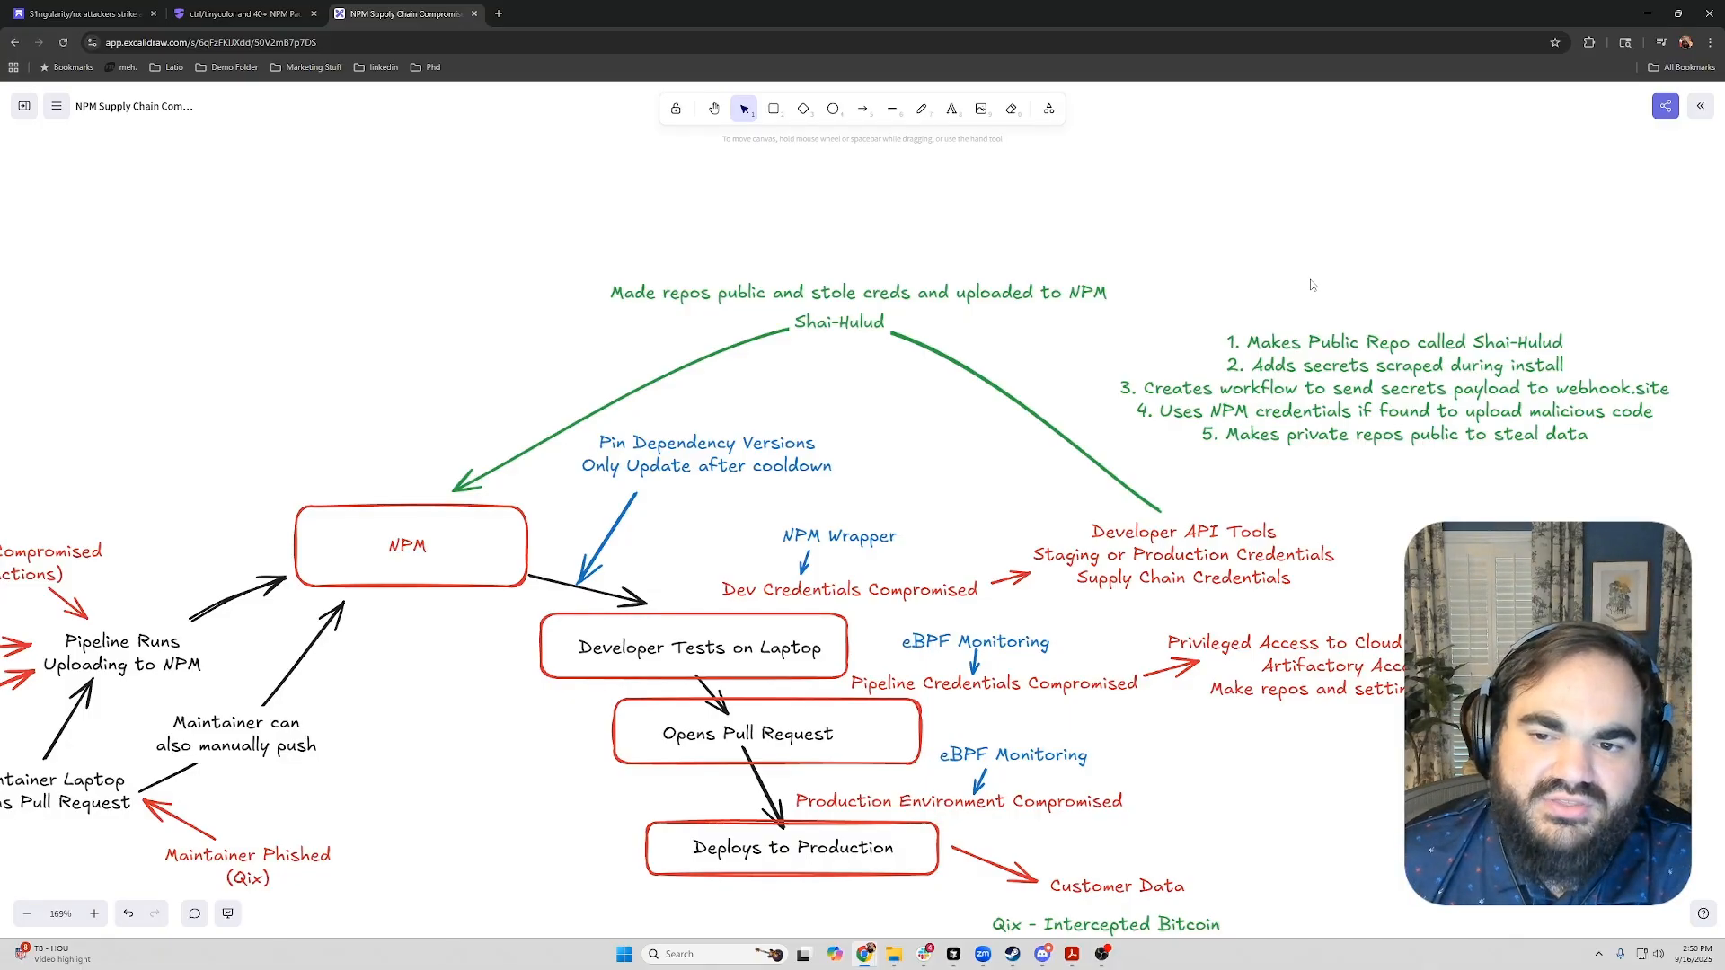
mouse_move(1576, 325)
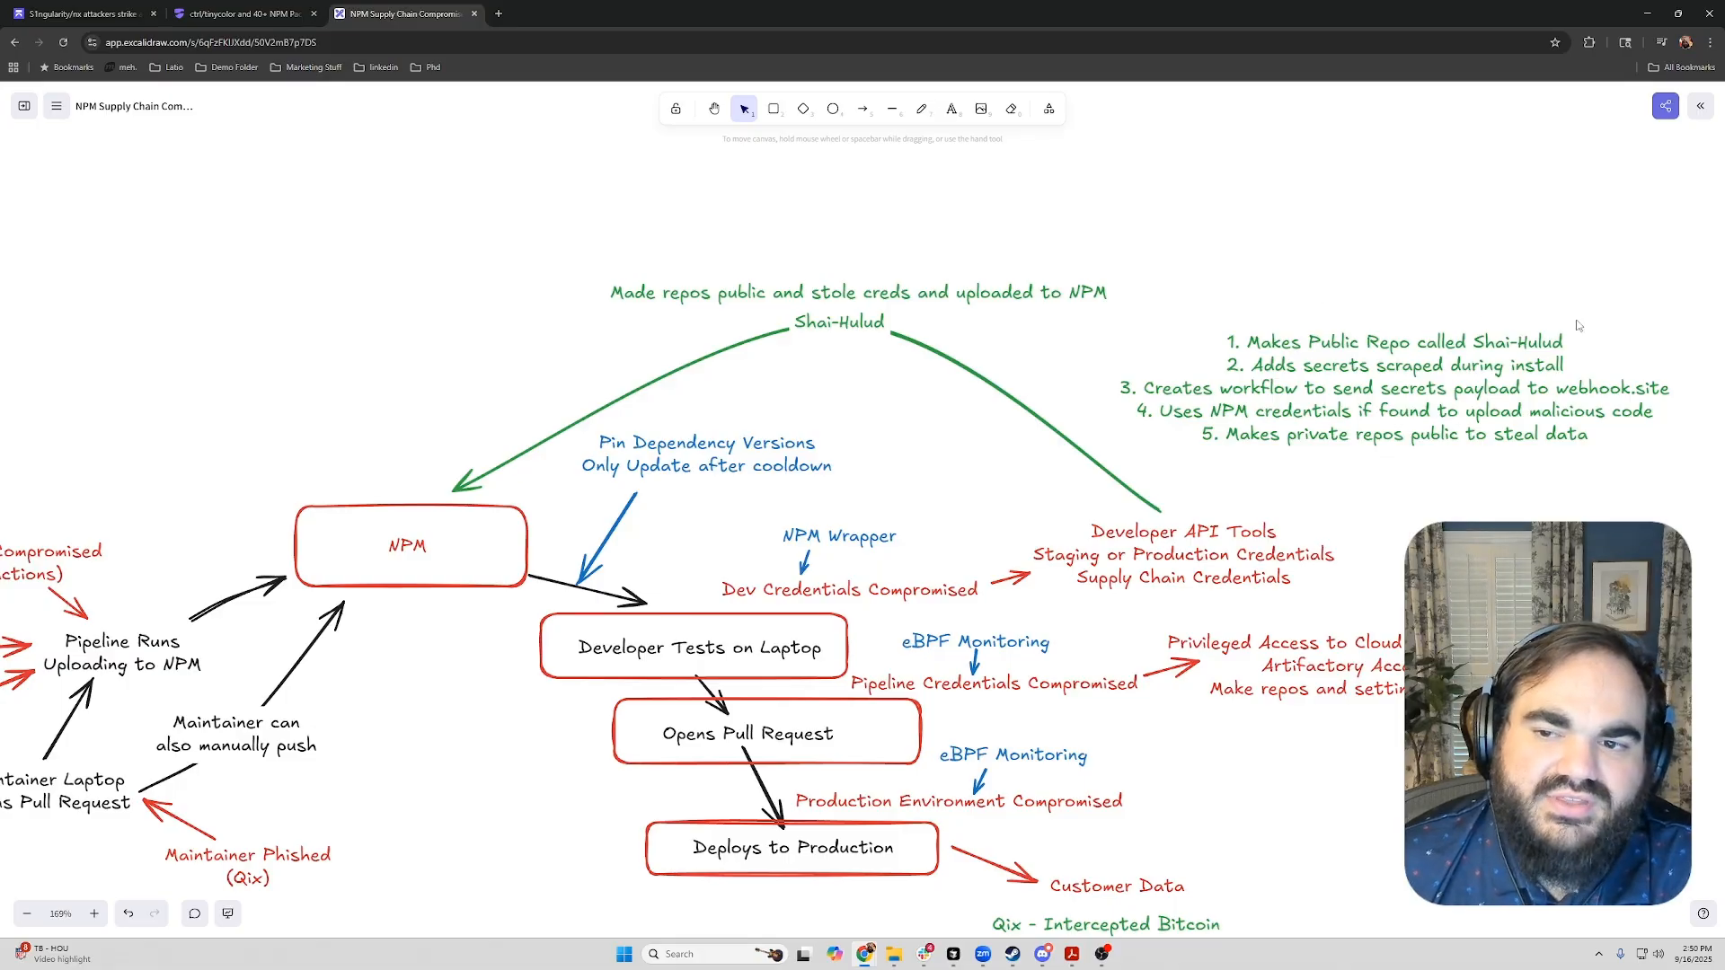
mouse_move(1168, 353)
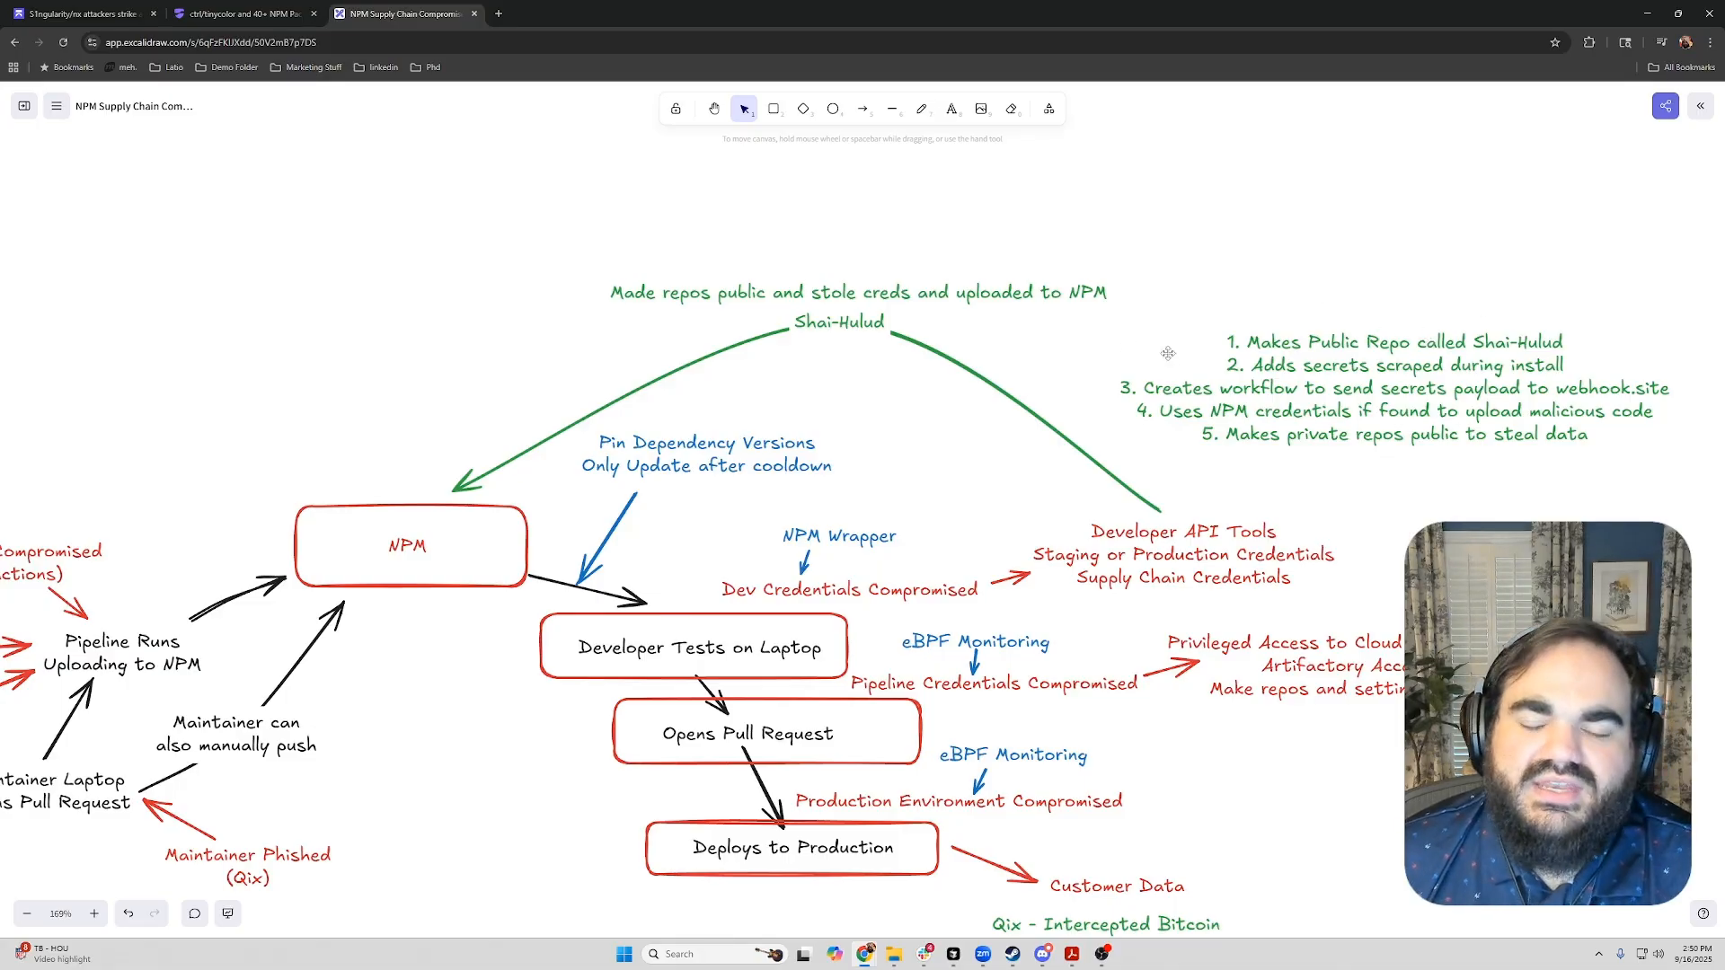
mouse_move(1361, 289)
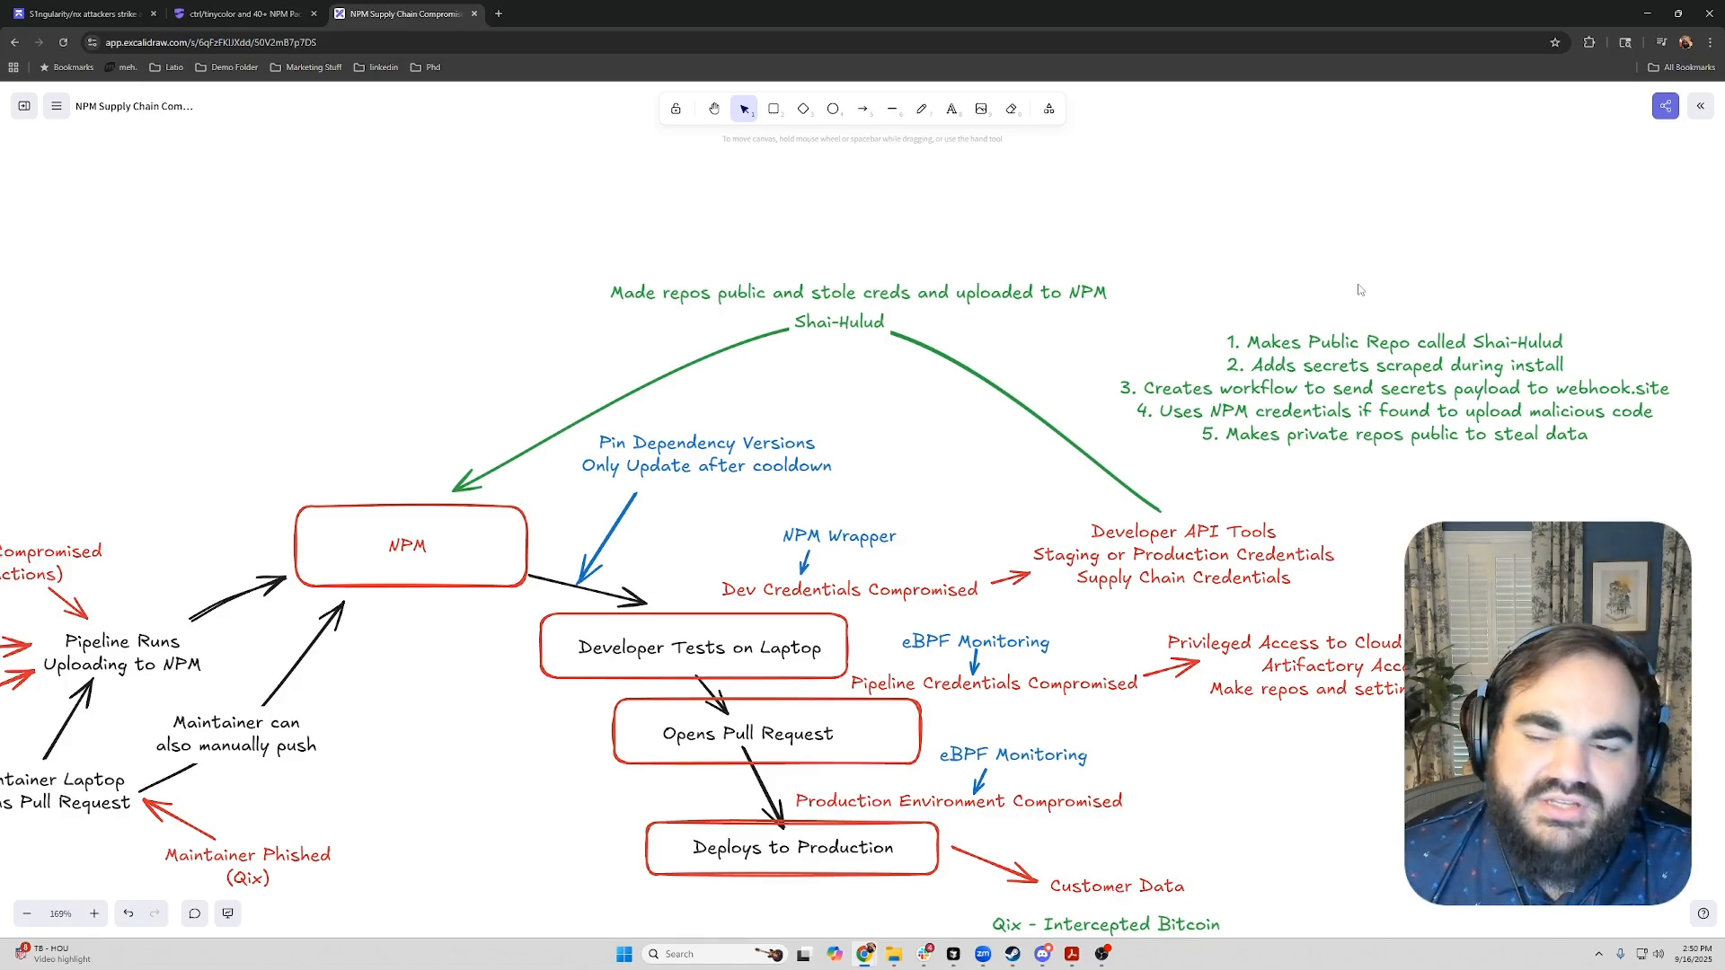
mouse_move(1233, 229)
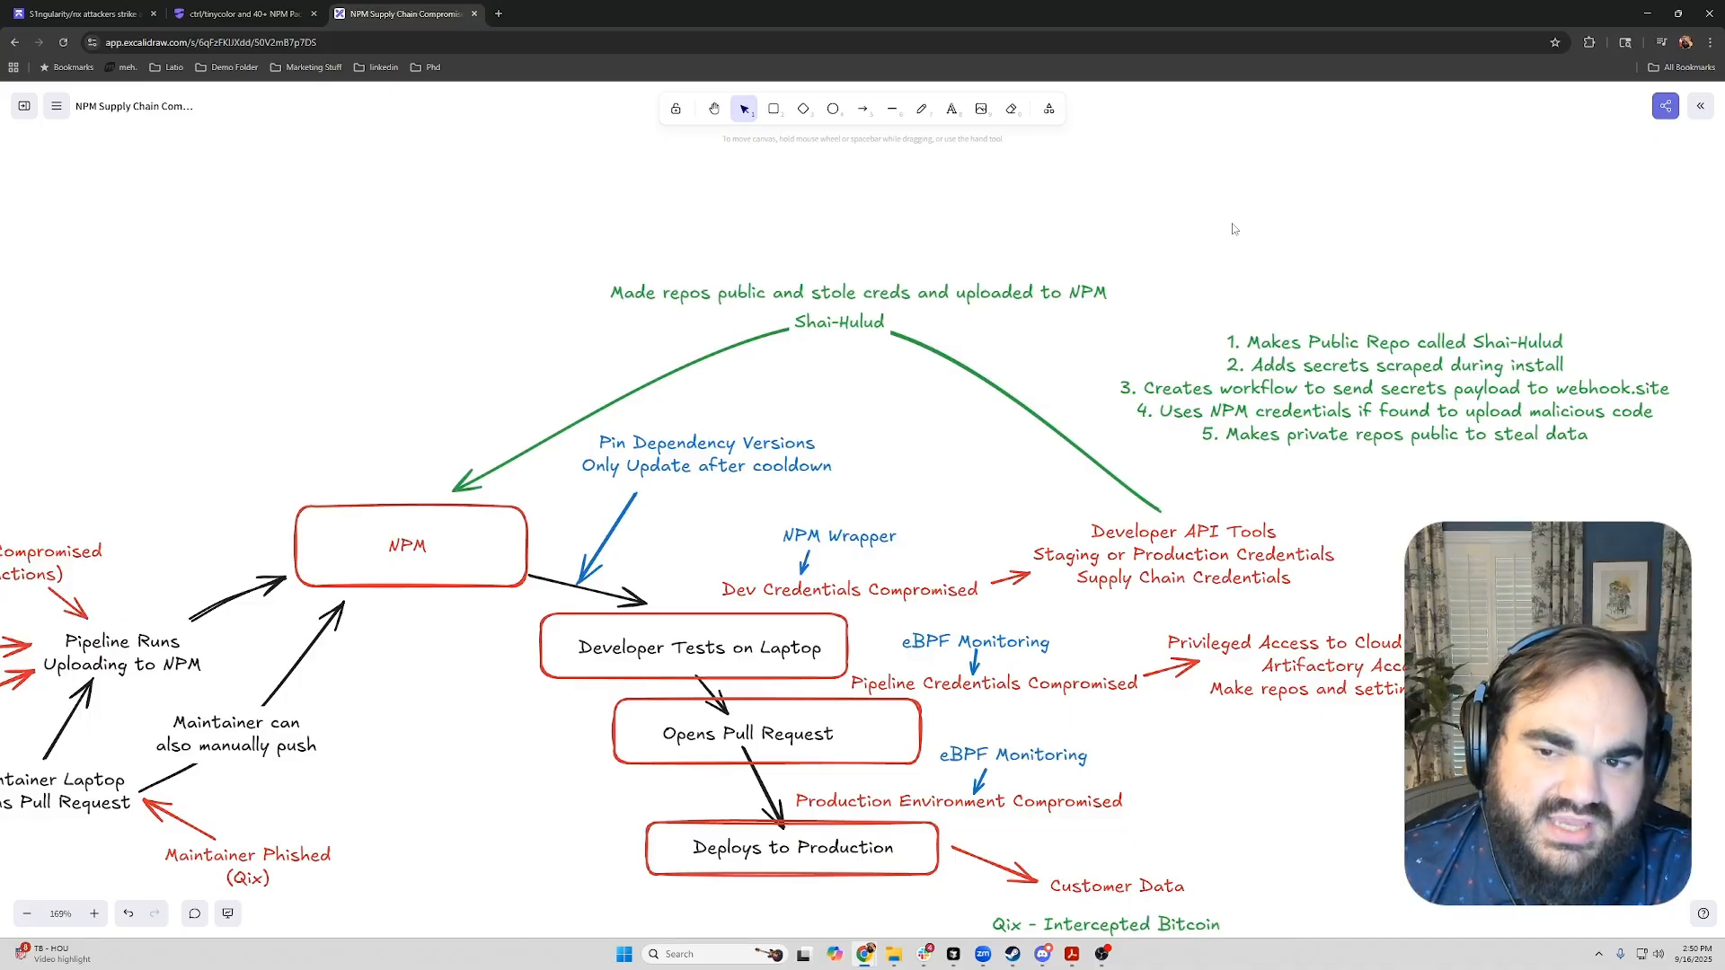
mouse_move(1231, 415)
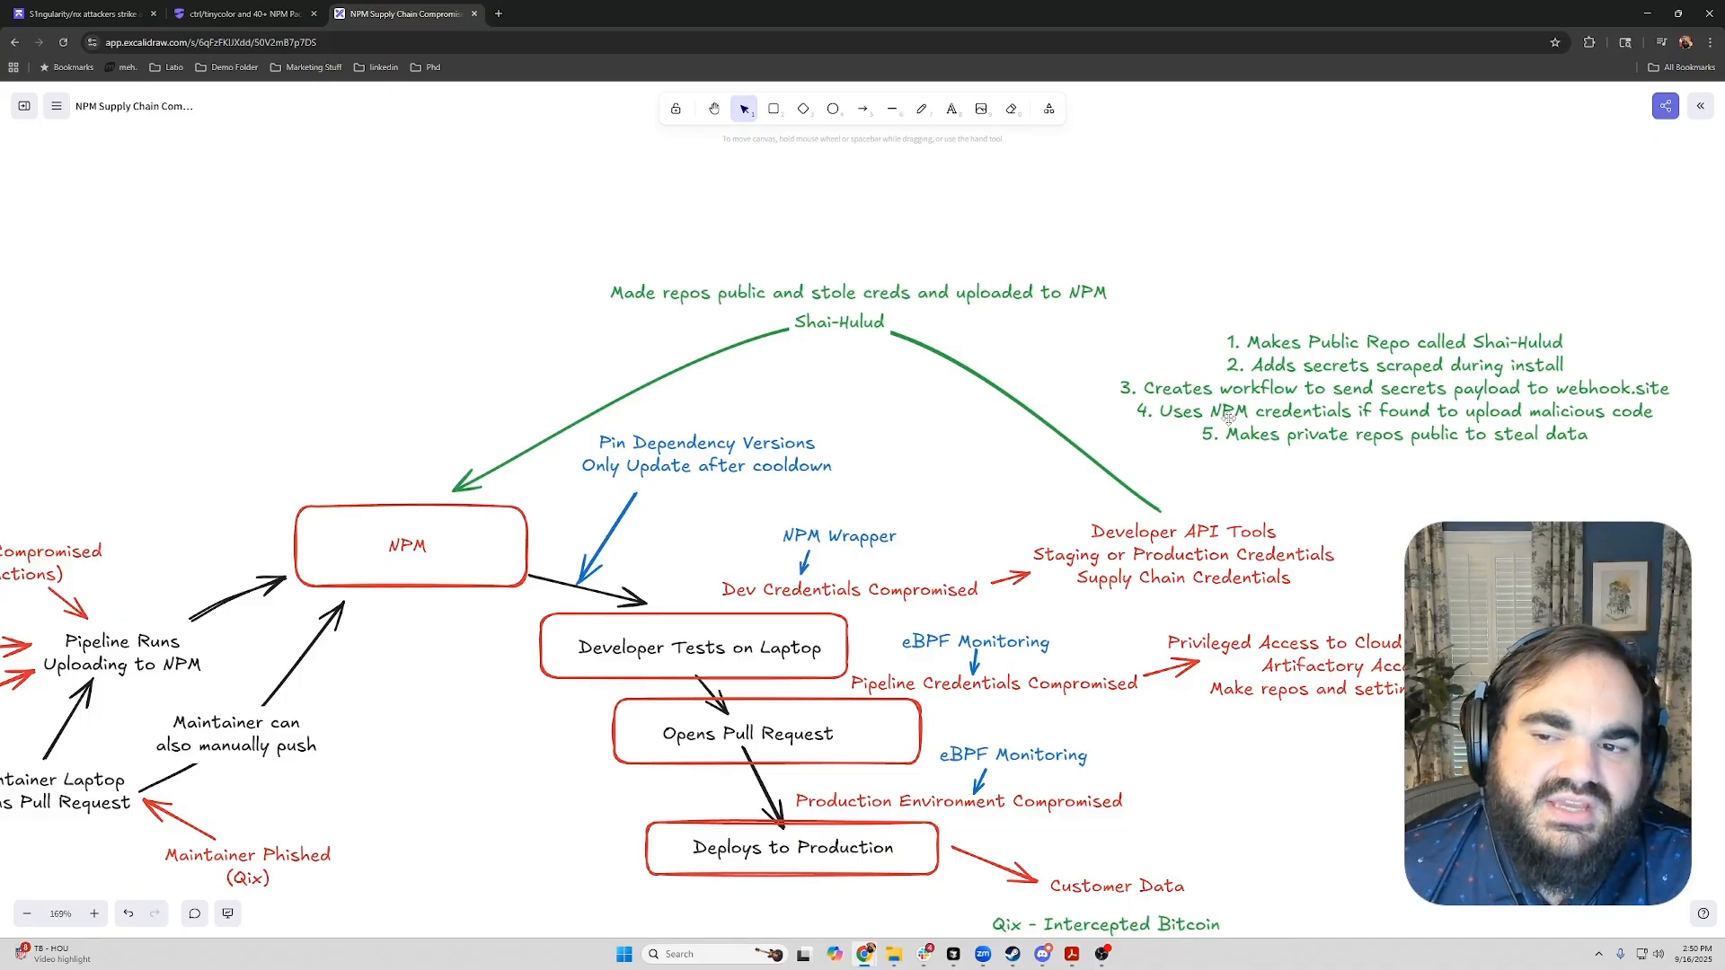
mouse_move(1240, 305)
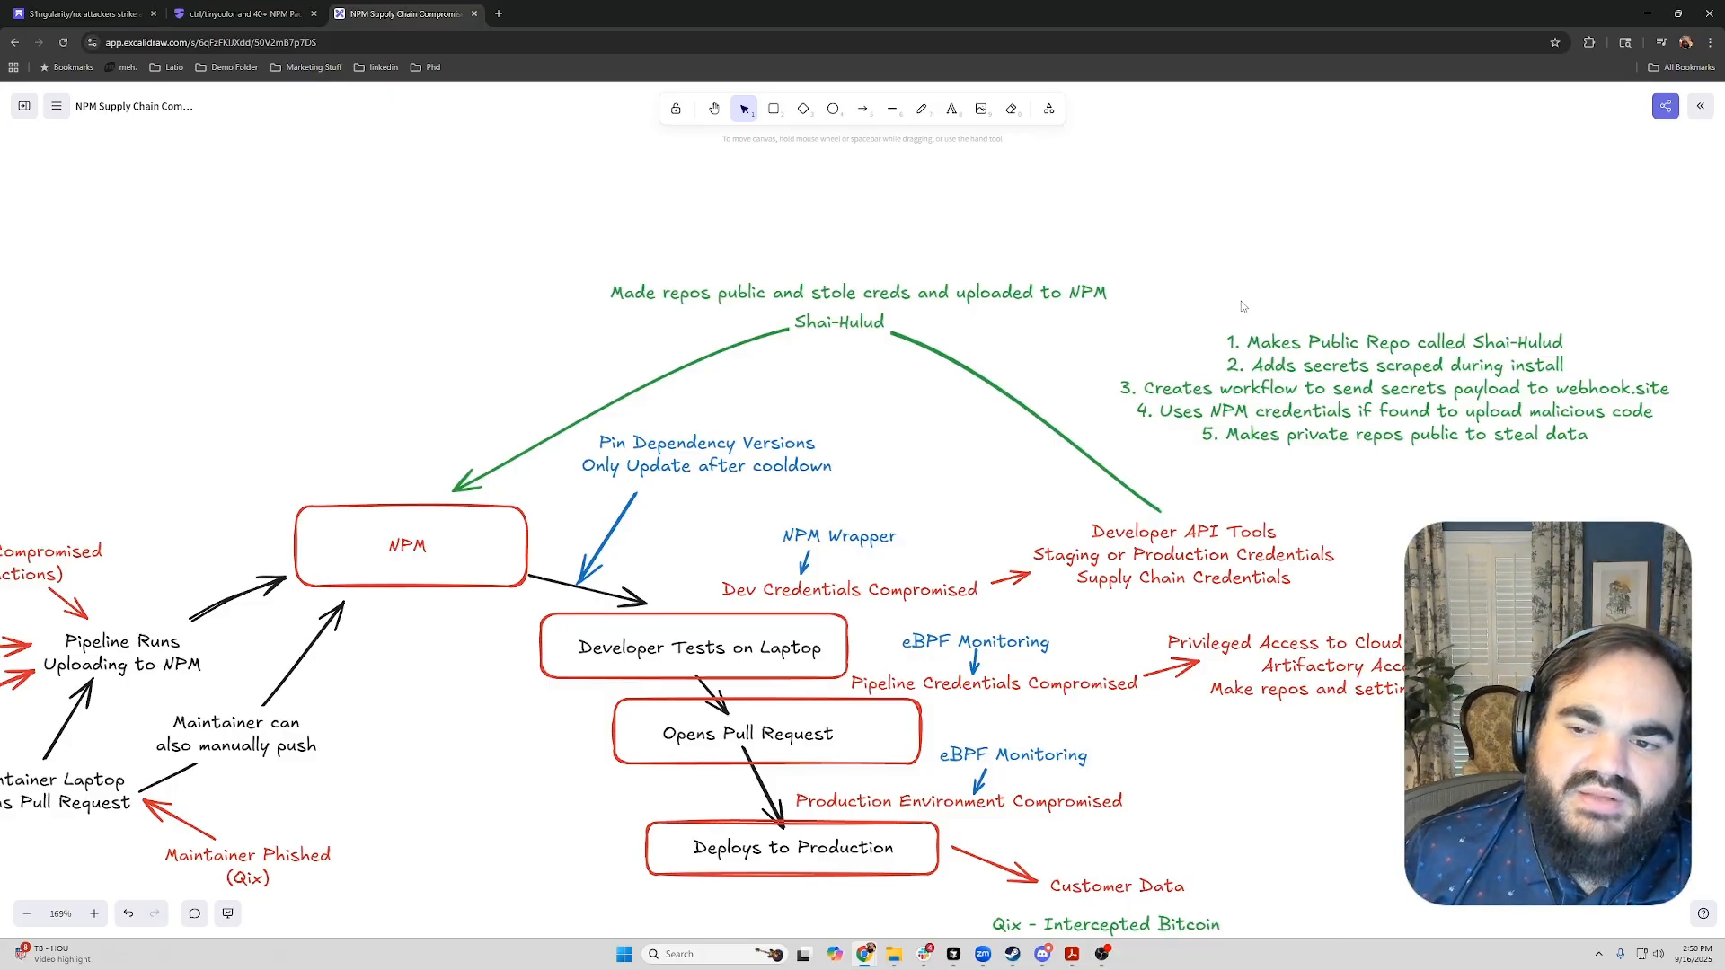
mouse_move(1177, 309)
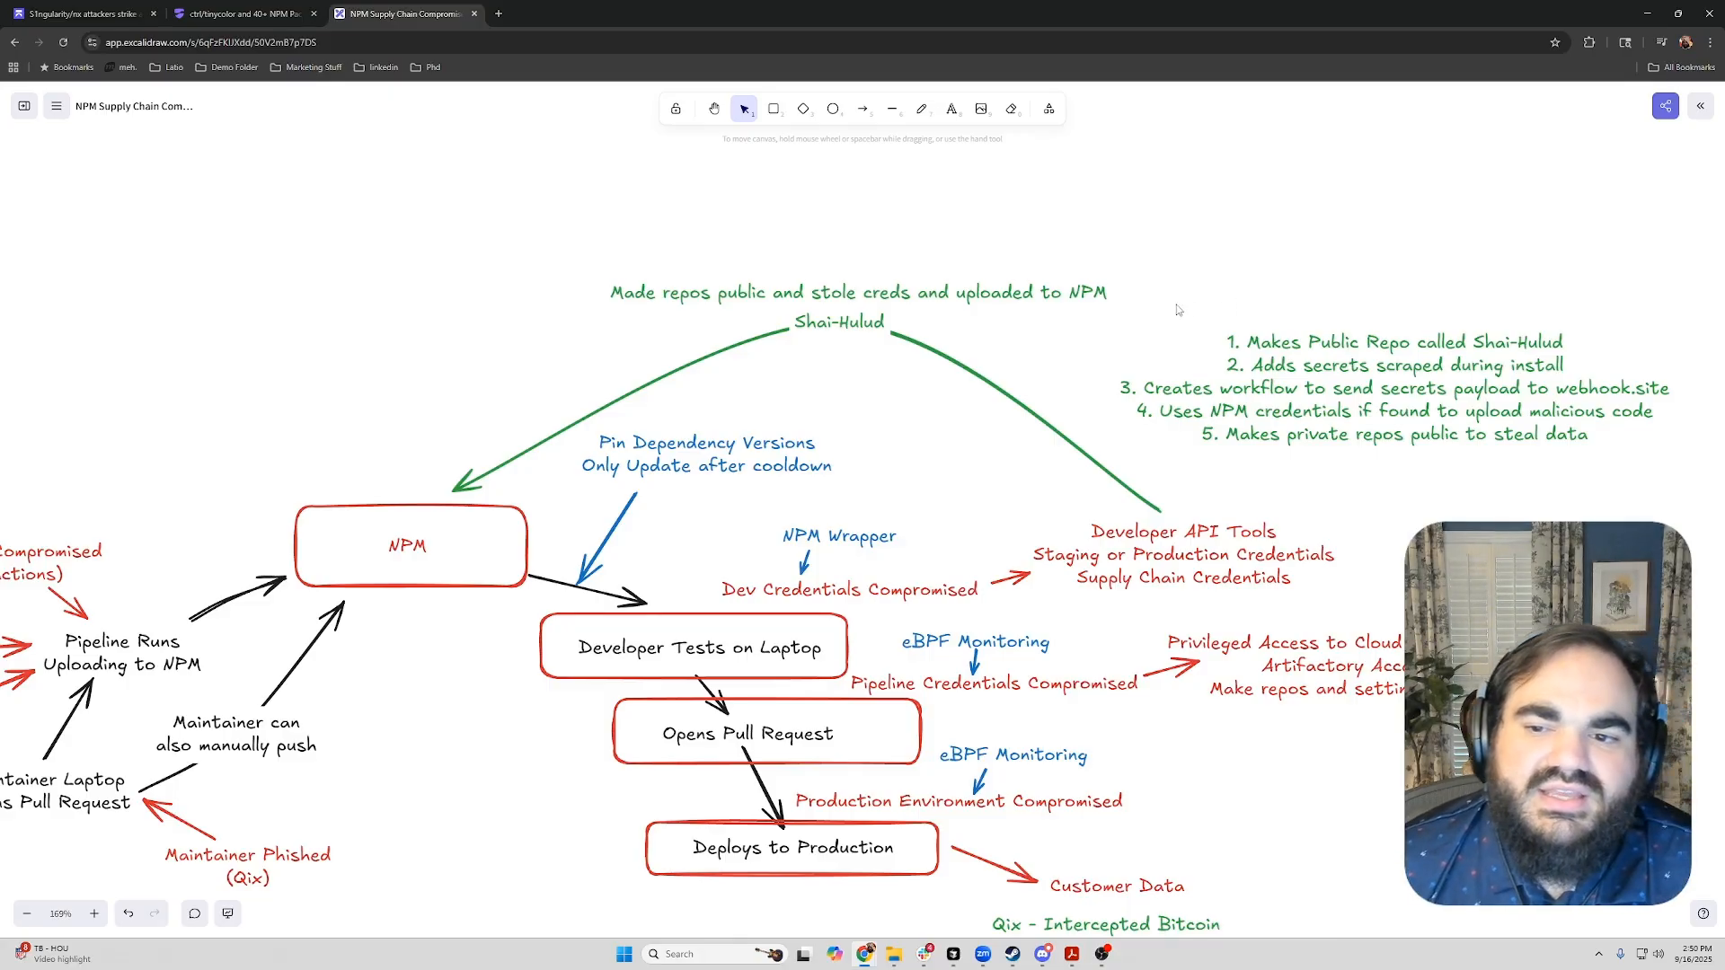
mouse_move(1286, 271)
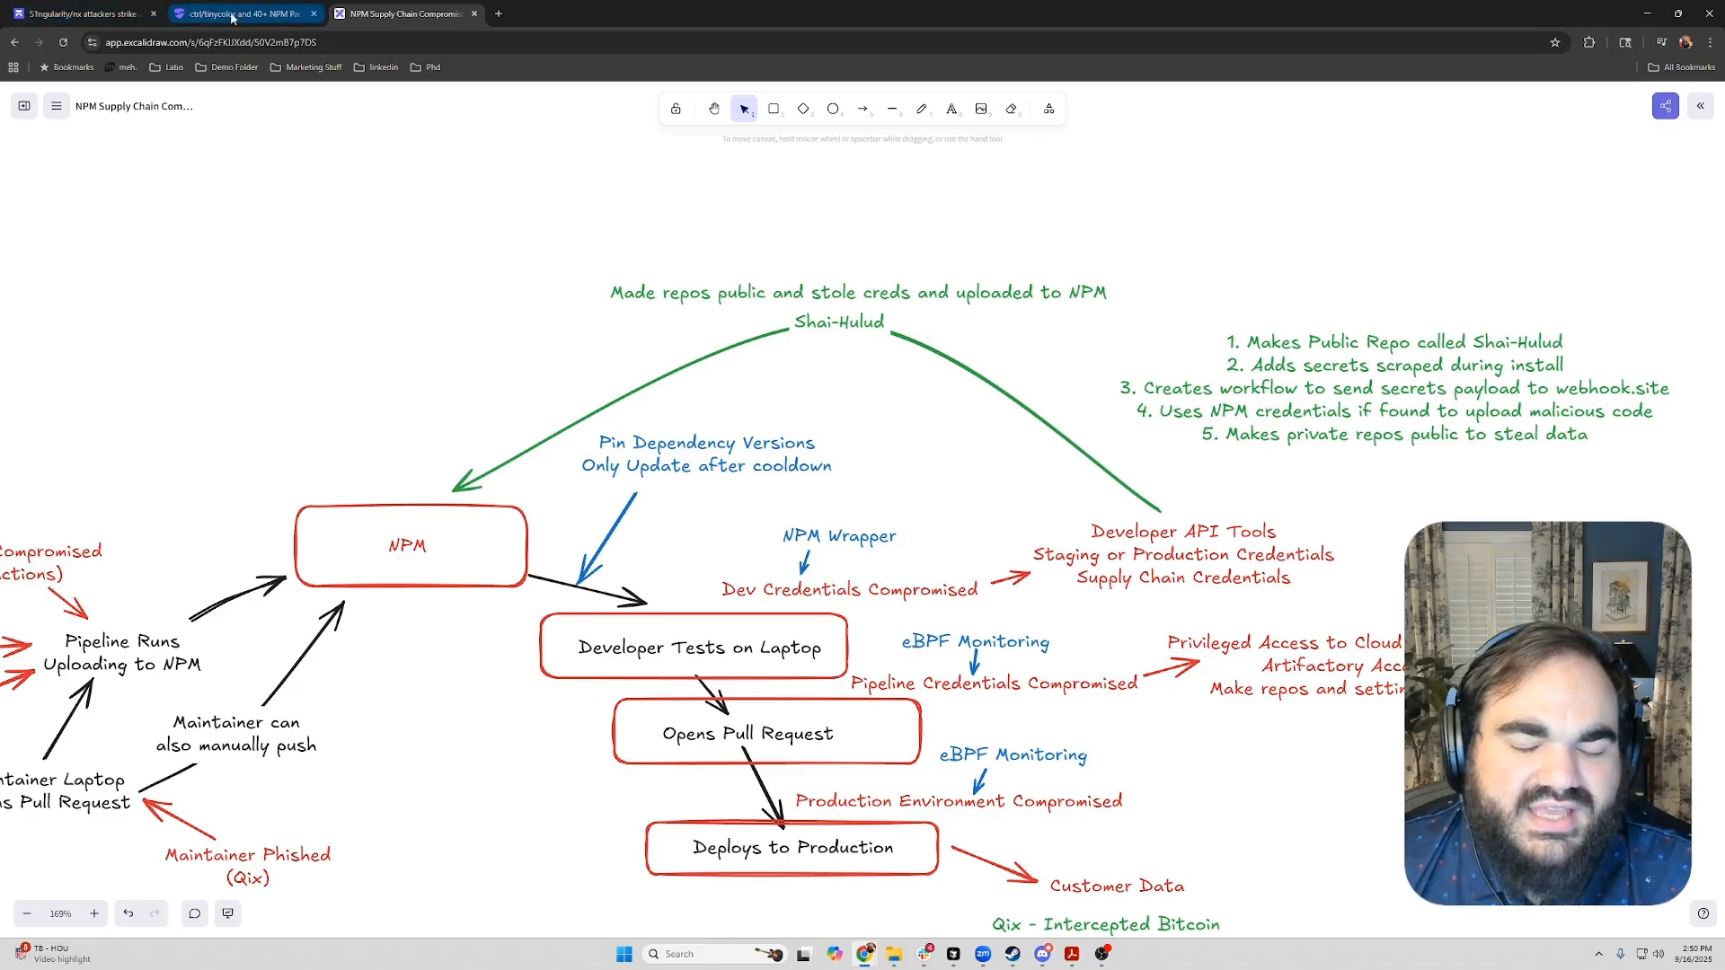
Scroll the Aikido blog to the self-propagation worm logic list and clear the highlight.
click(78, 14)
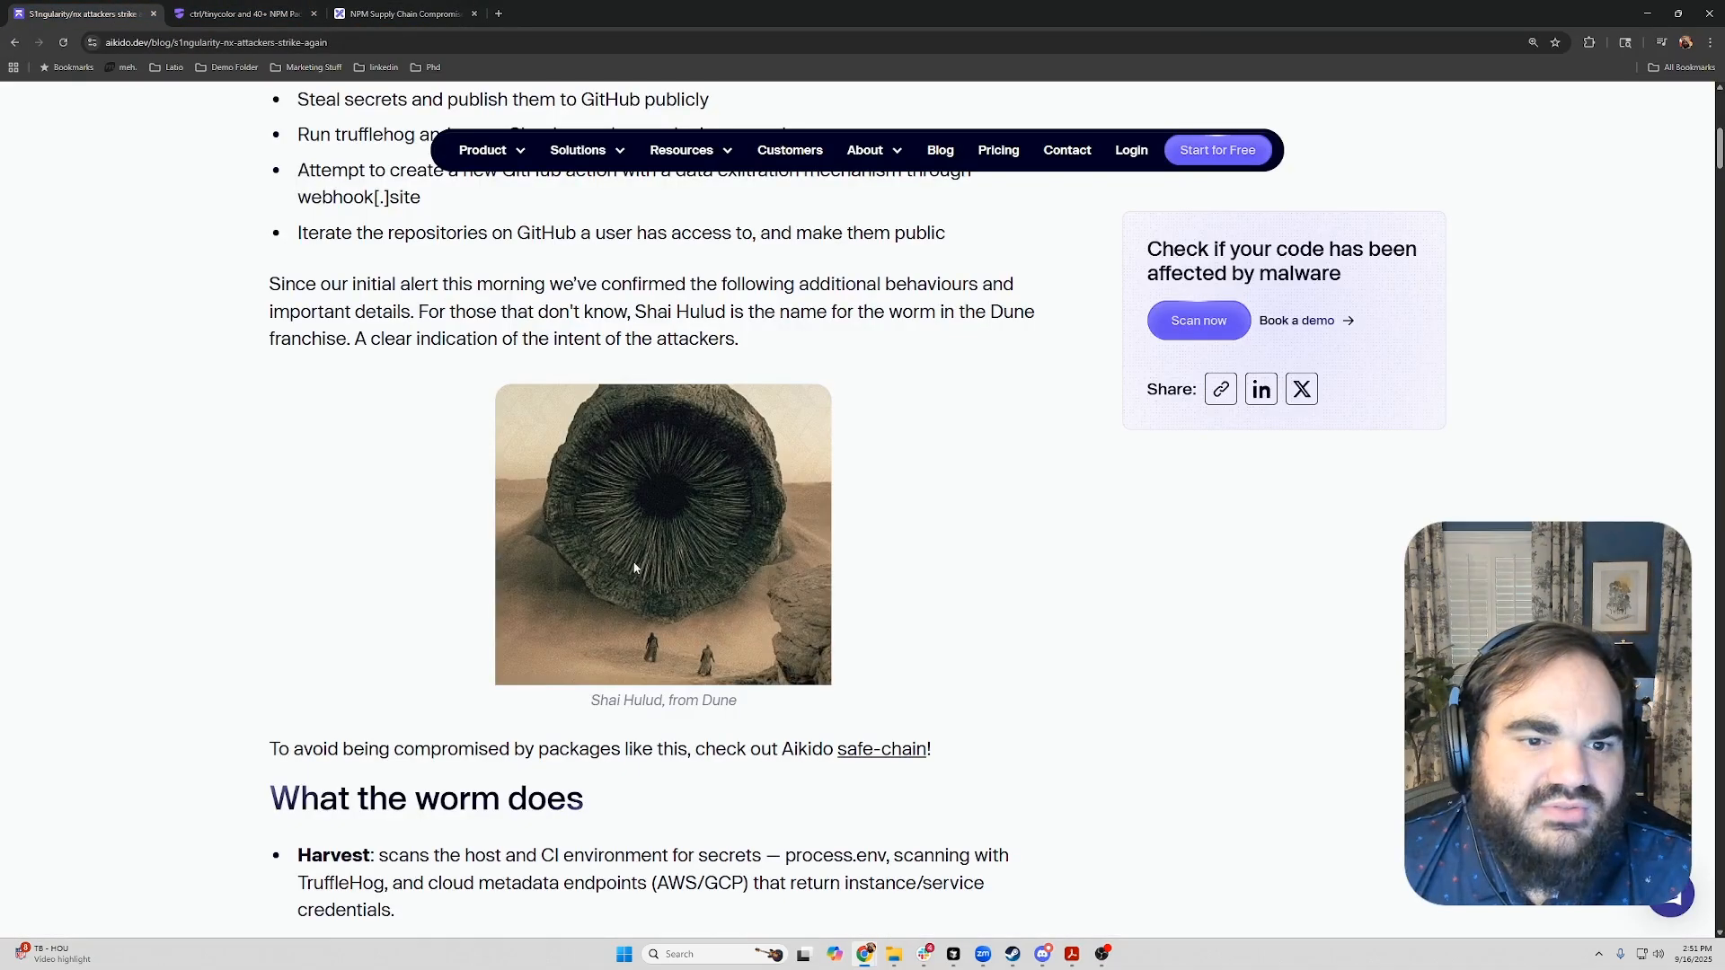
scroll(down, 3)
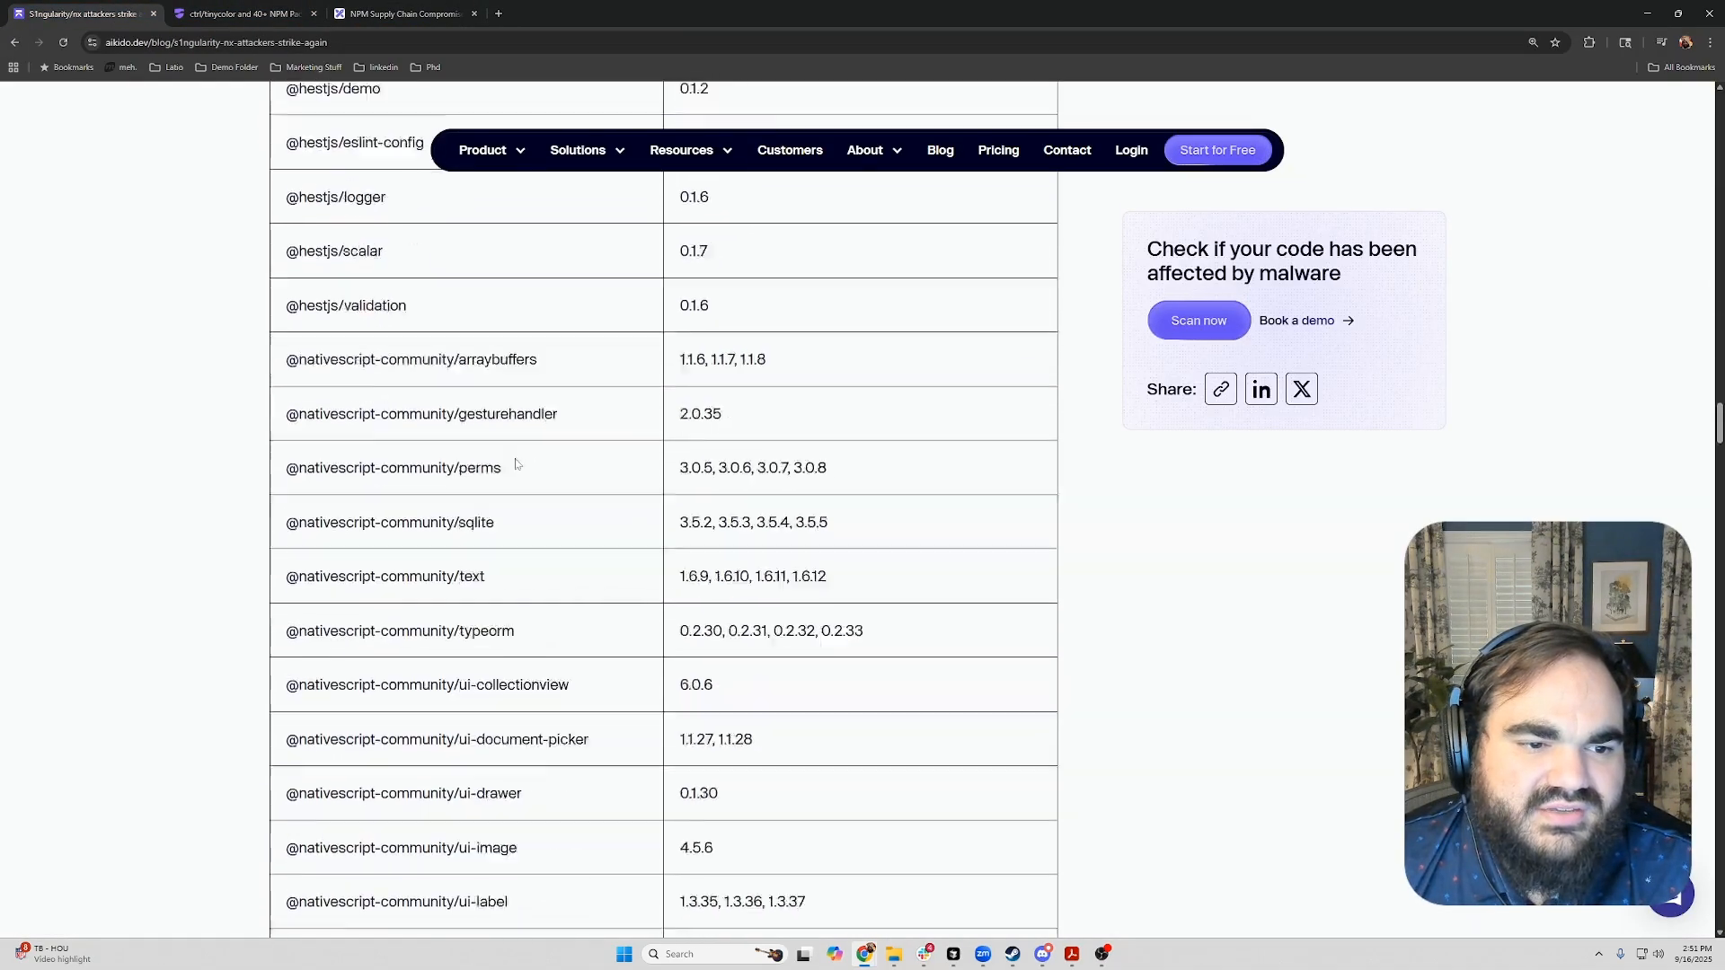
scroll(down, 3)
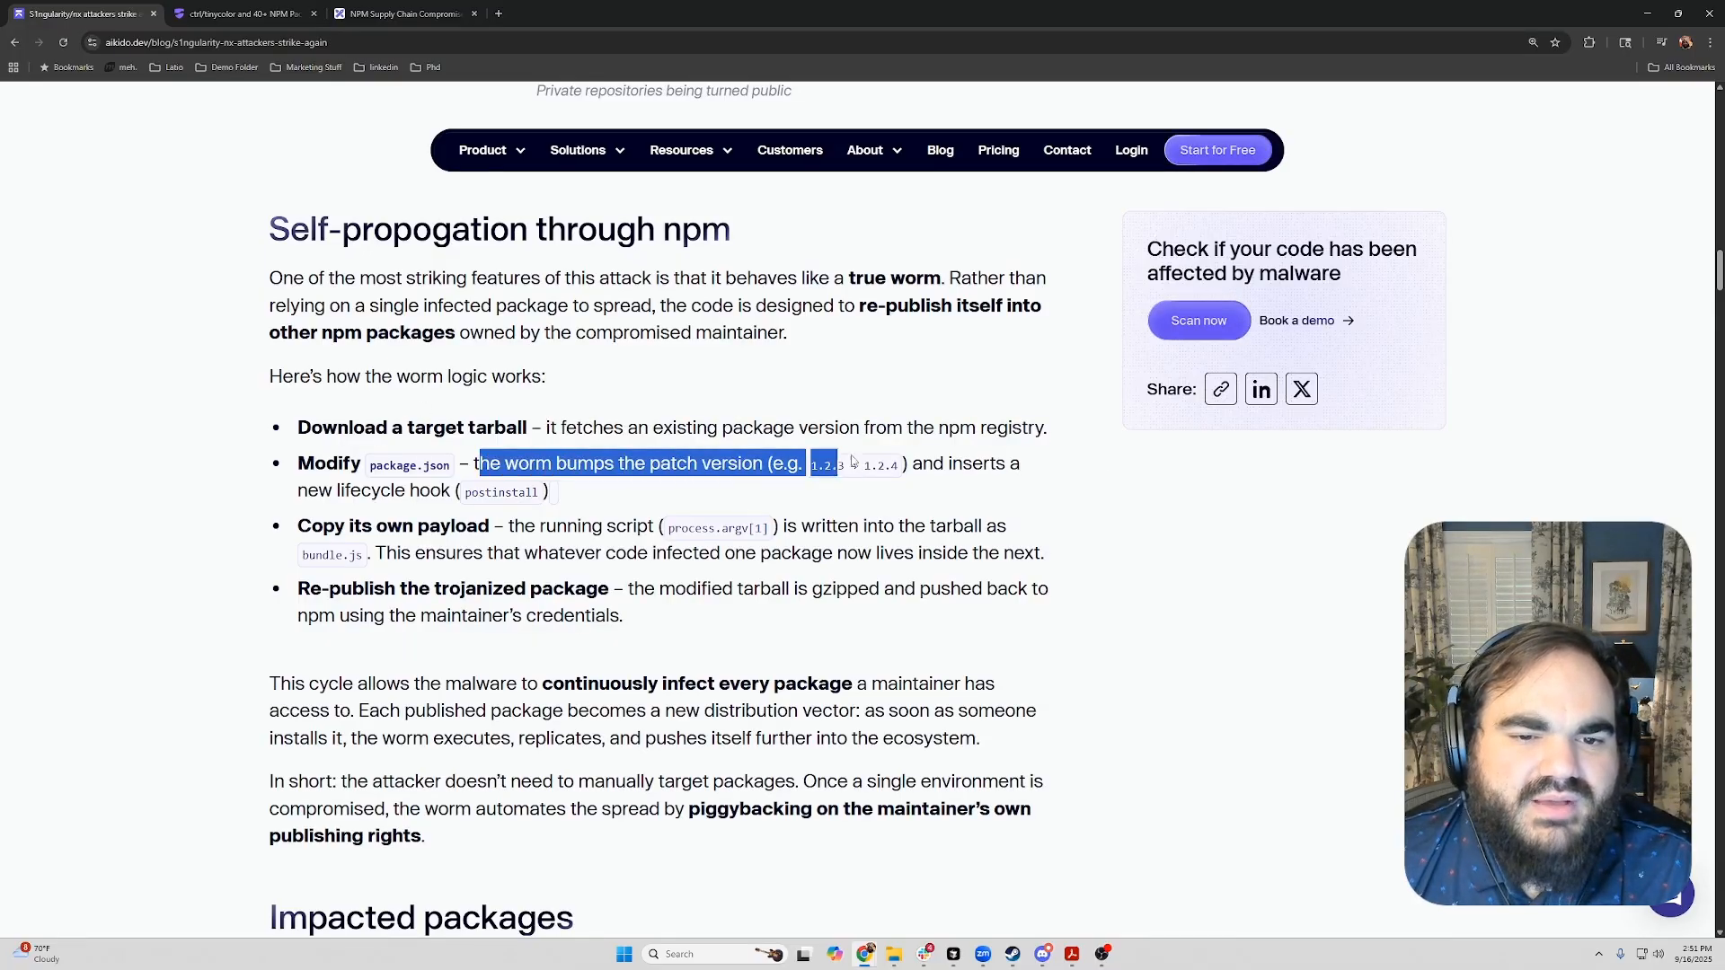
click(921, 455)
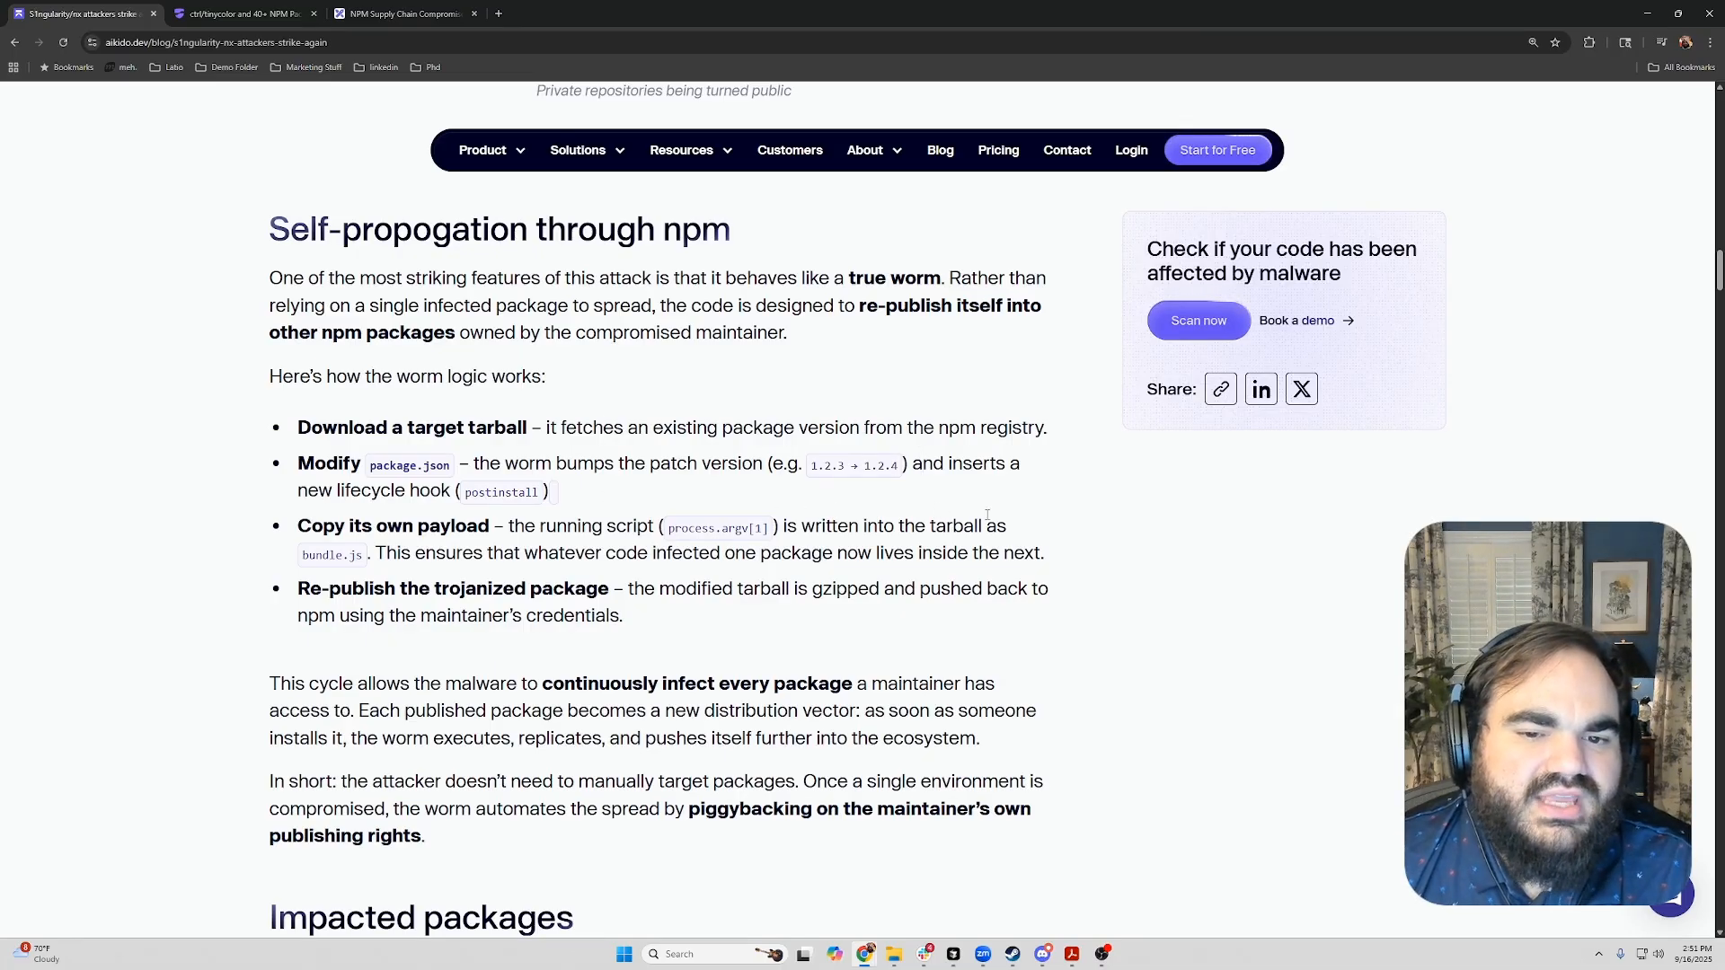
mouse_move(471, 558)
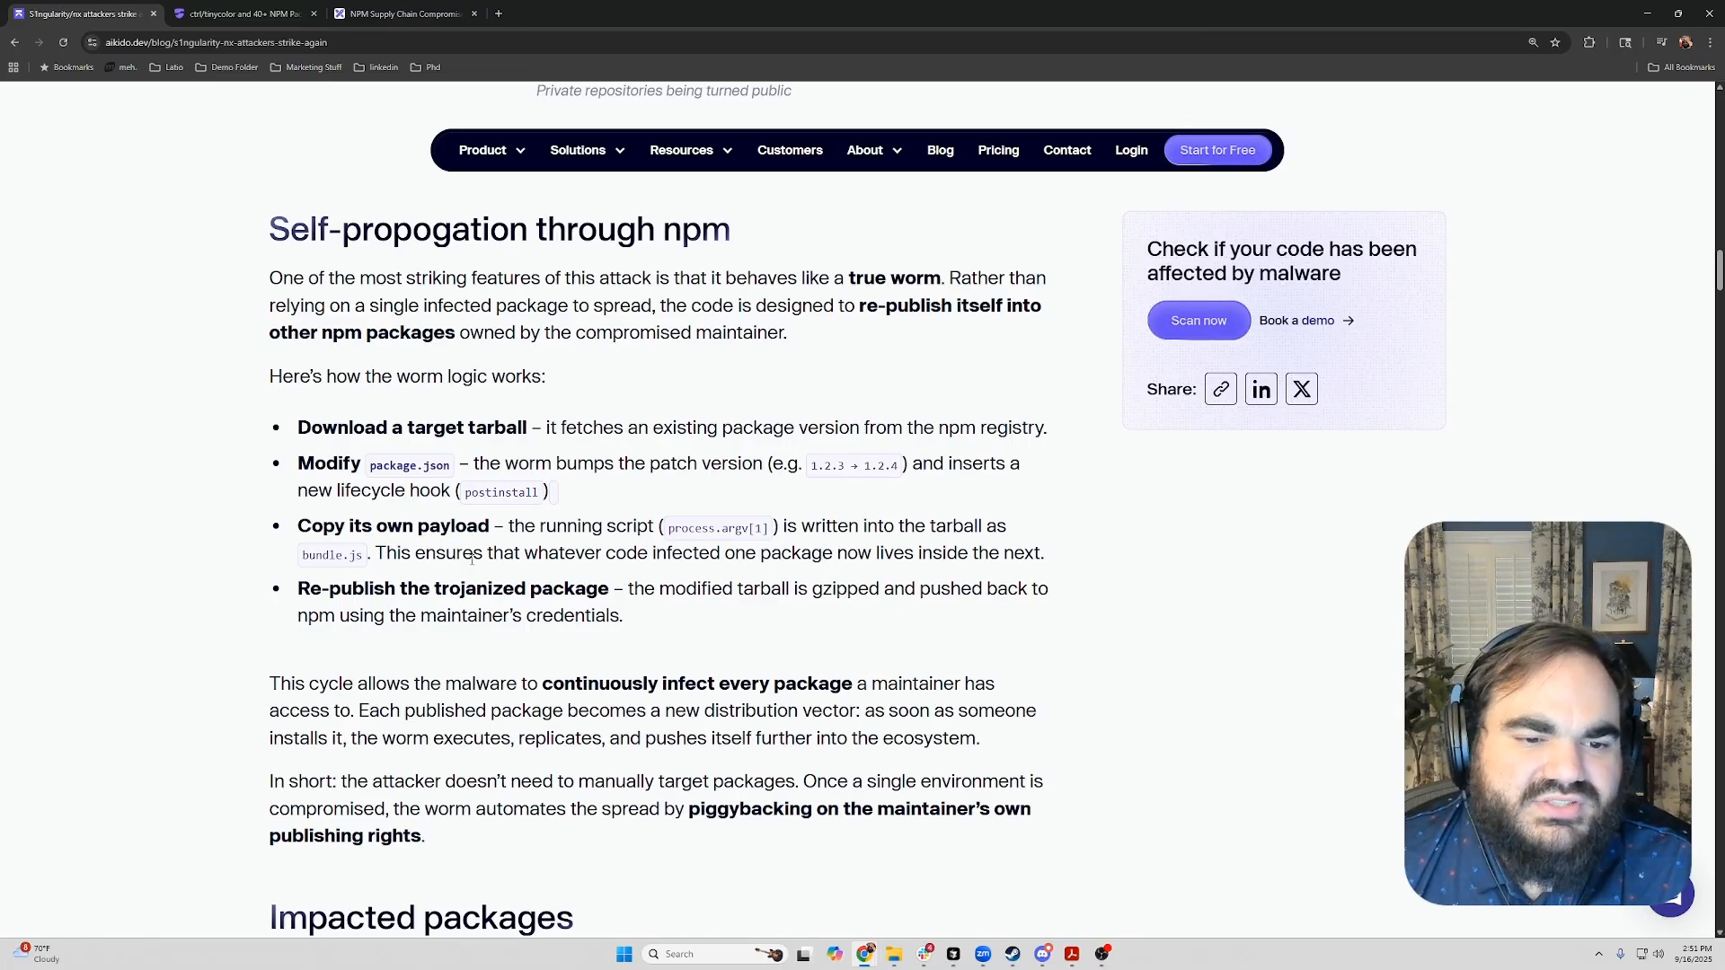
mouse_move(627, 496)
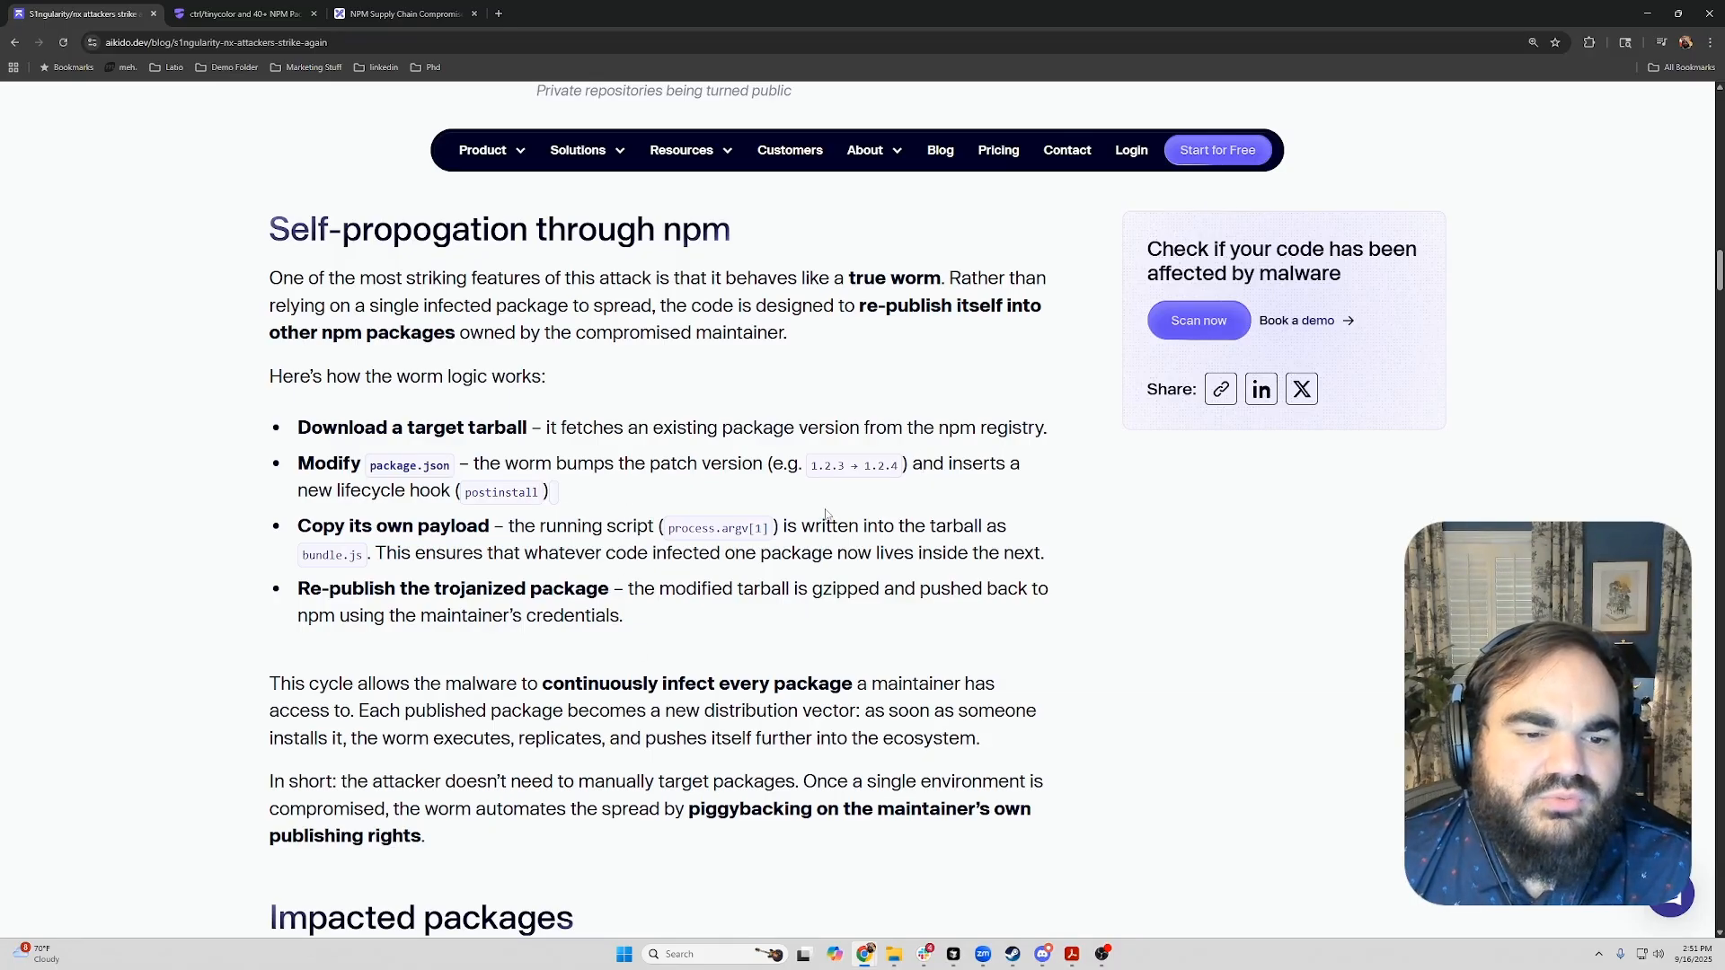
mouse_move(704, 500)
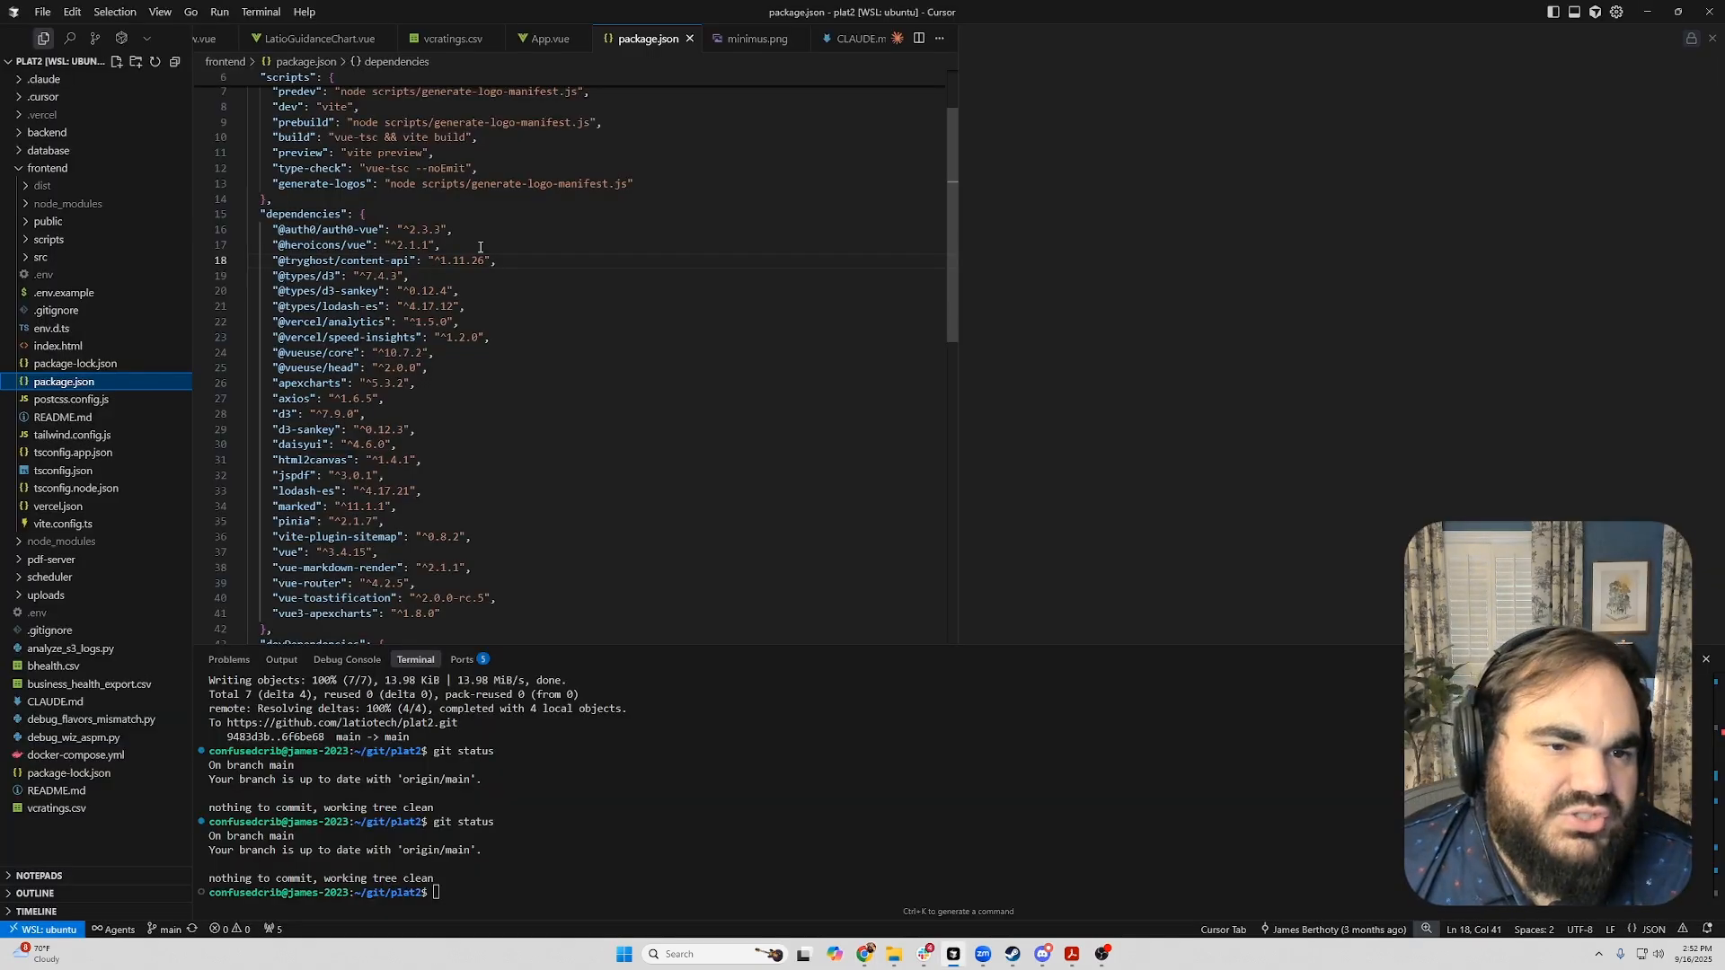
Point out the caret version ranges in frontend package.json, then return to Excalidraw.
click(412, 229)
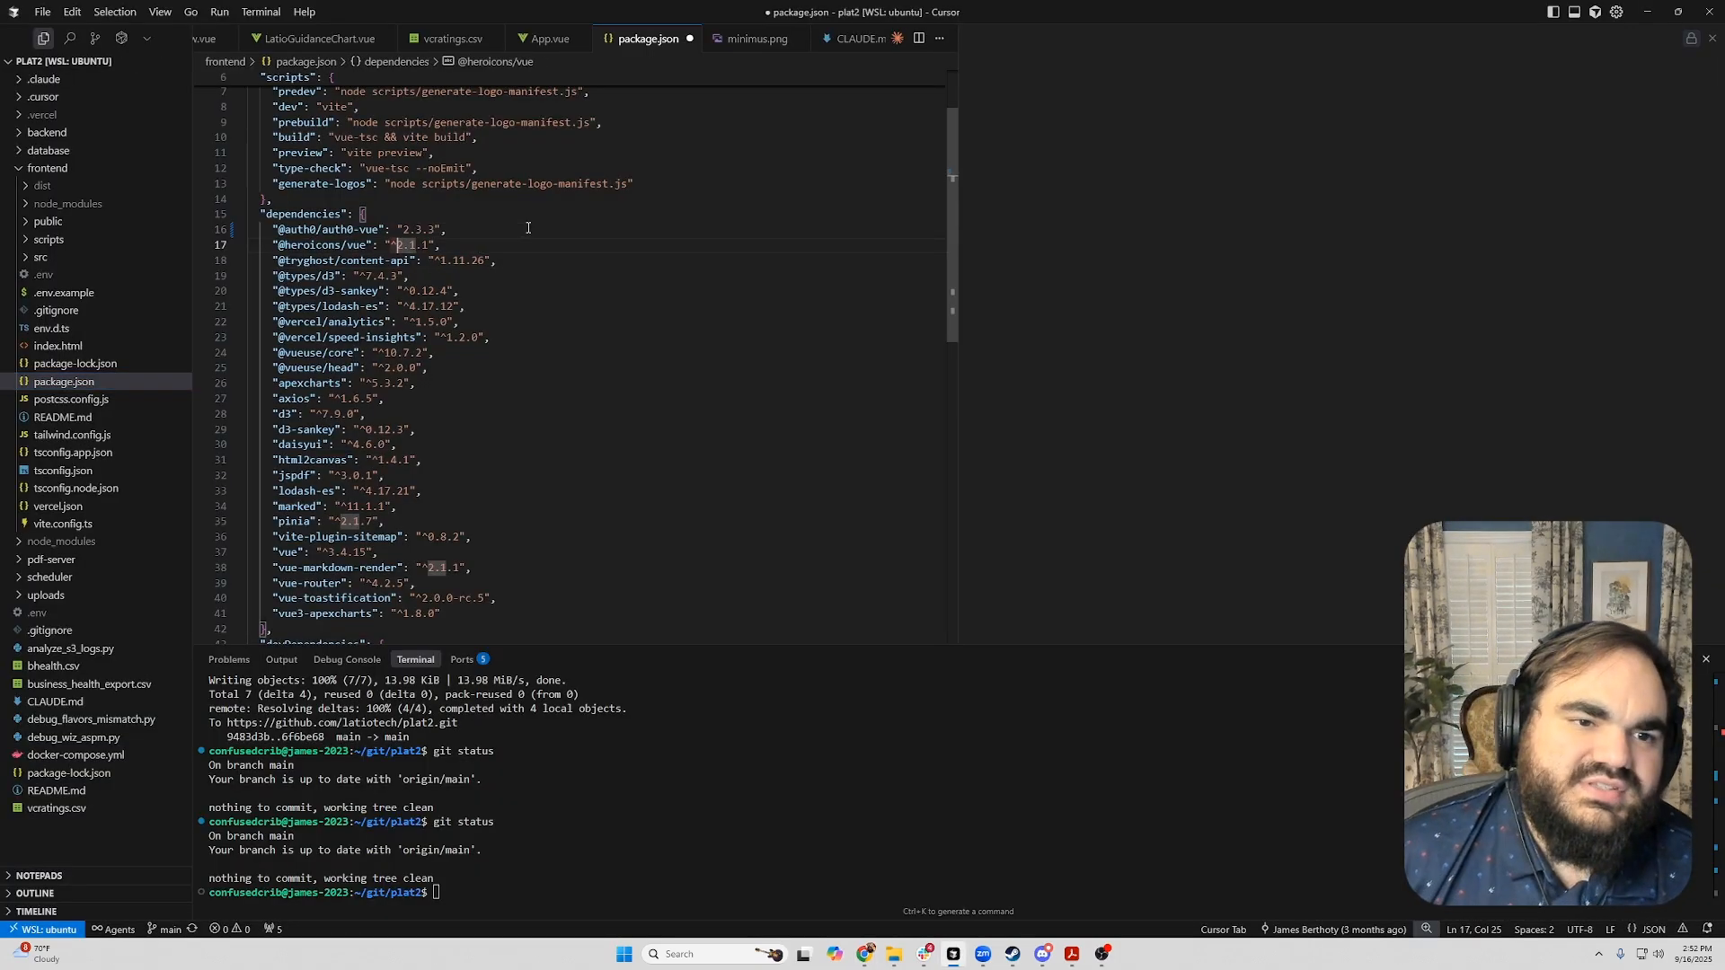
click(462, 261)
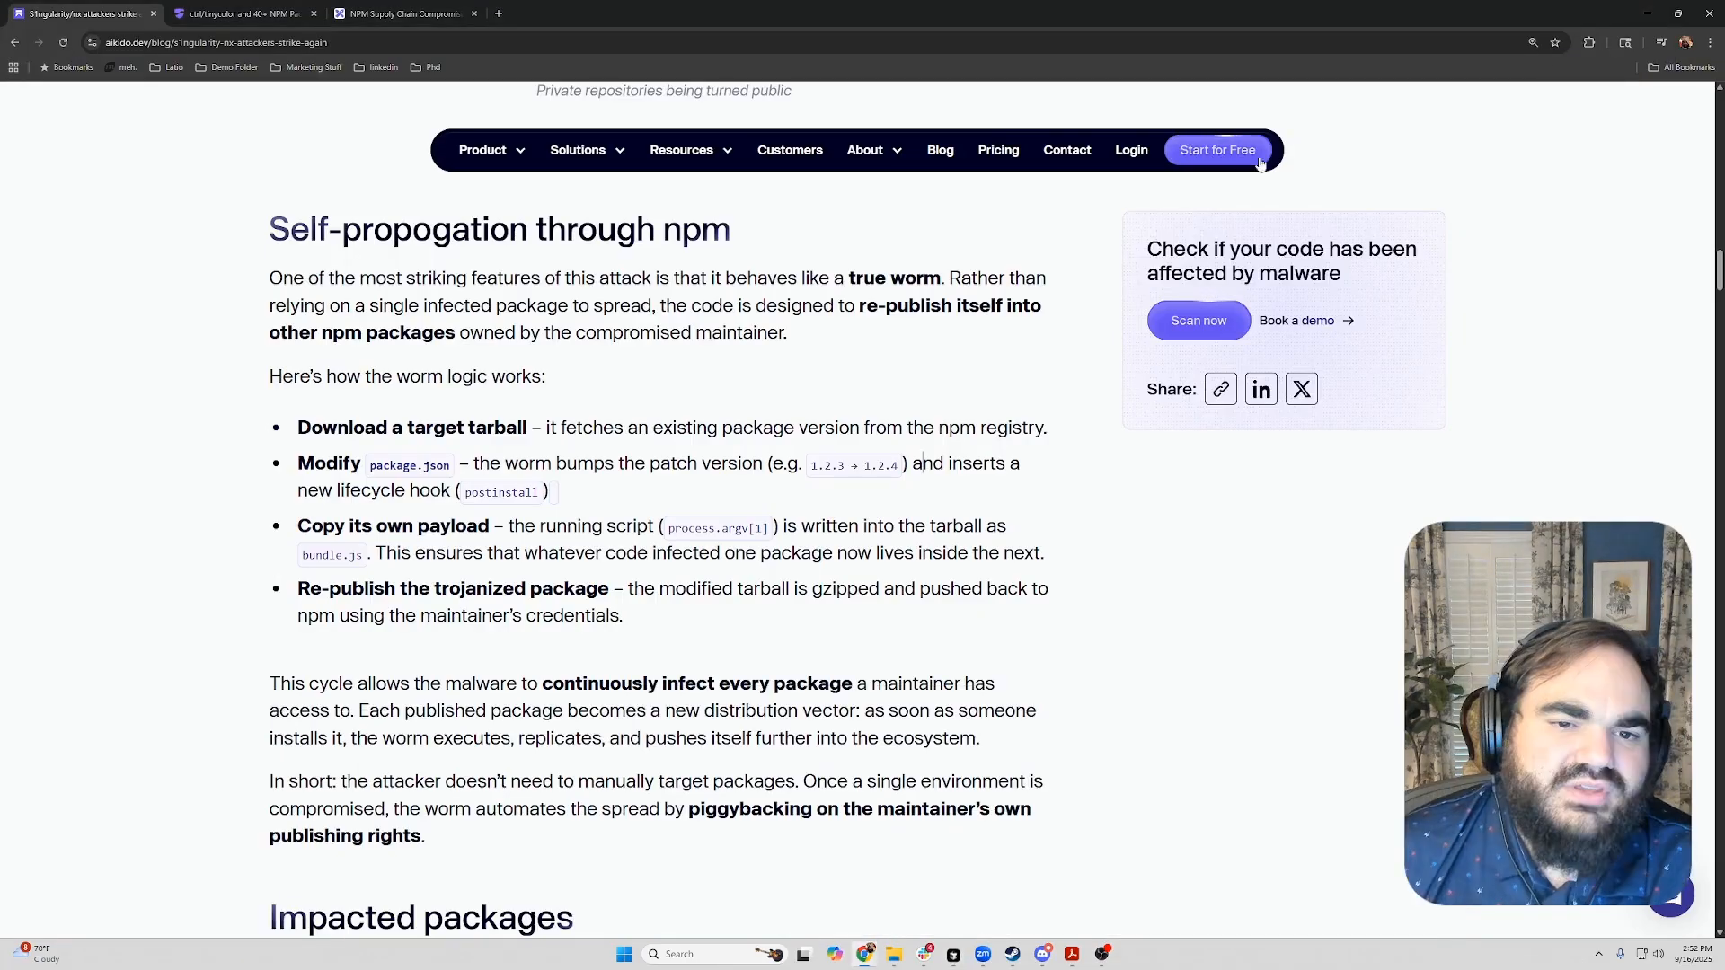
click(402, 13)
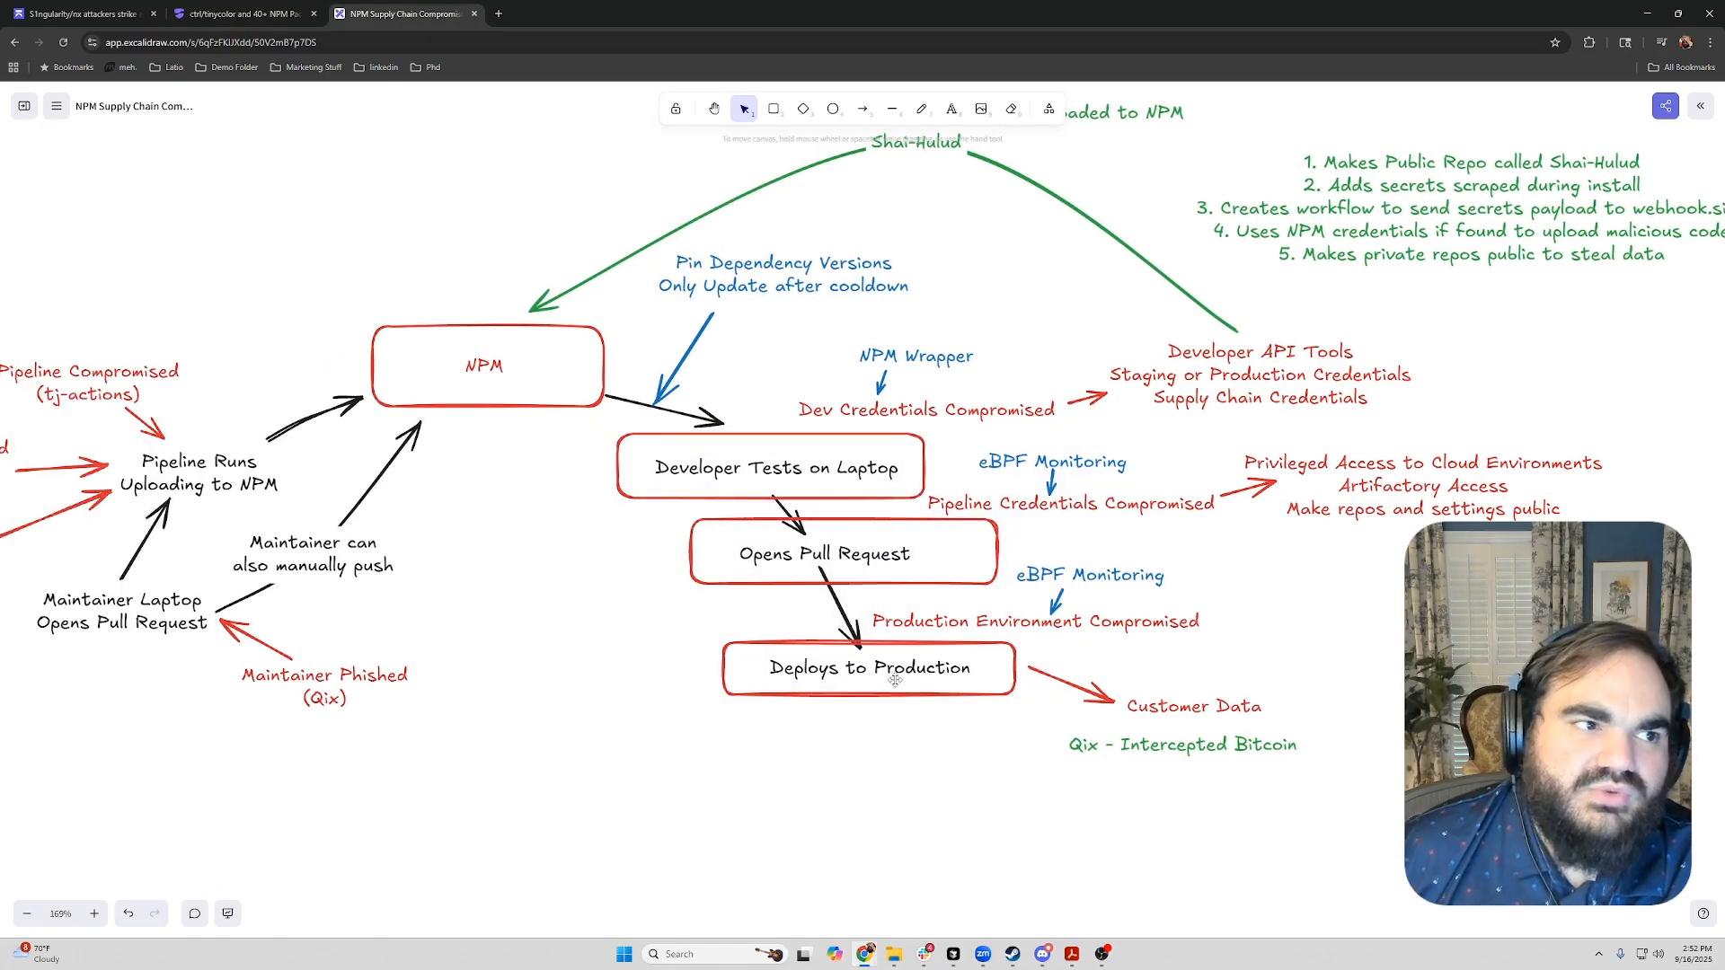
Highlight the NPM Wrapper and eBPF Monitoring mitigations, then scroll to the pipeline entry points.
click(916, 356)
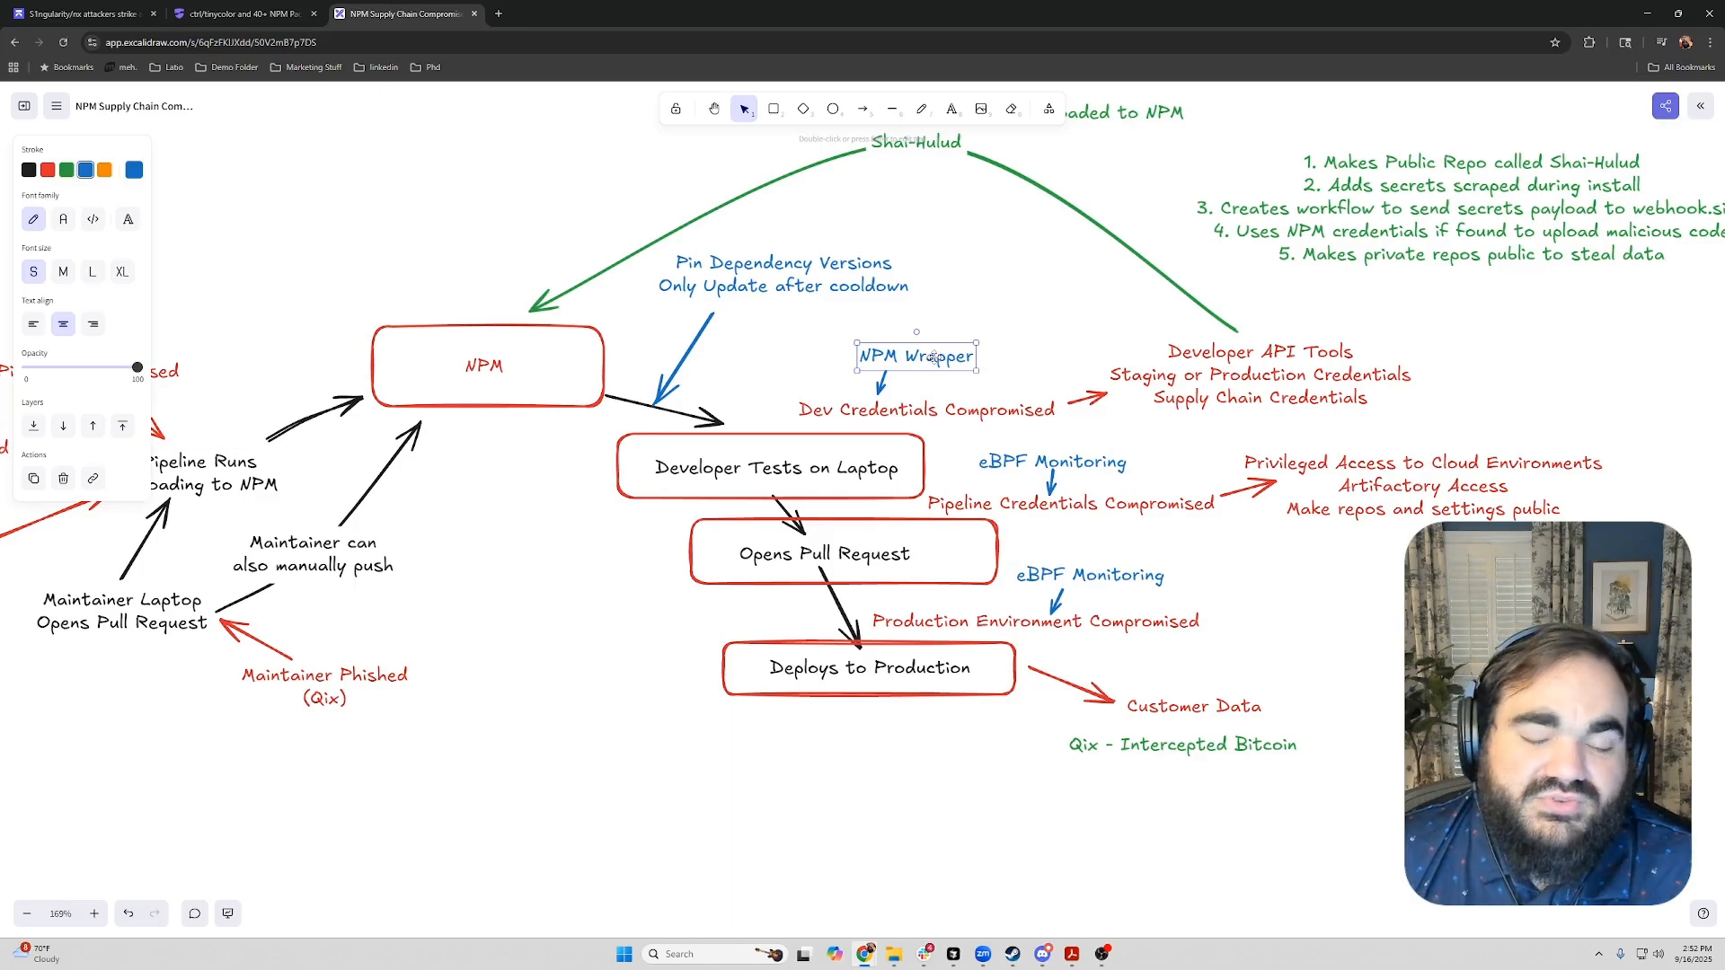
click(986, 330)
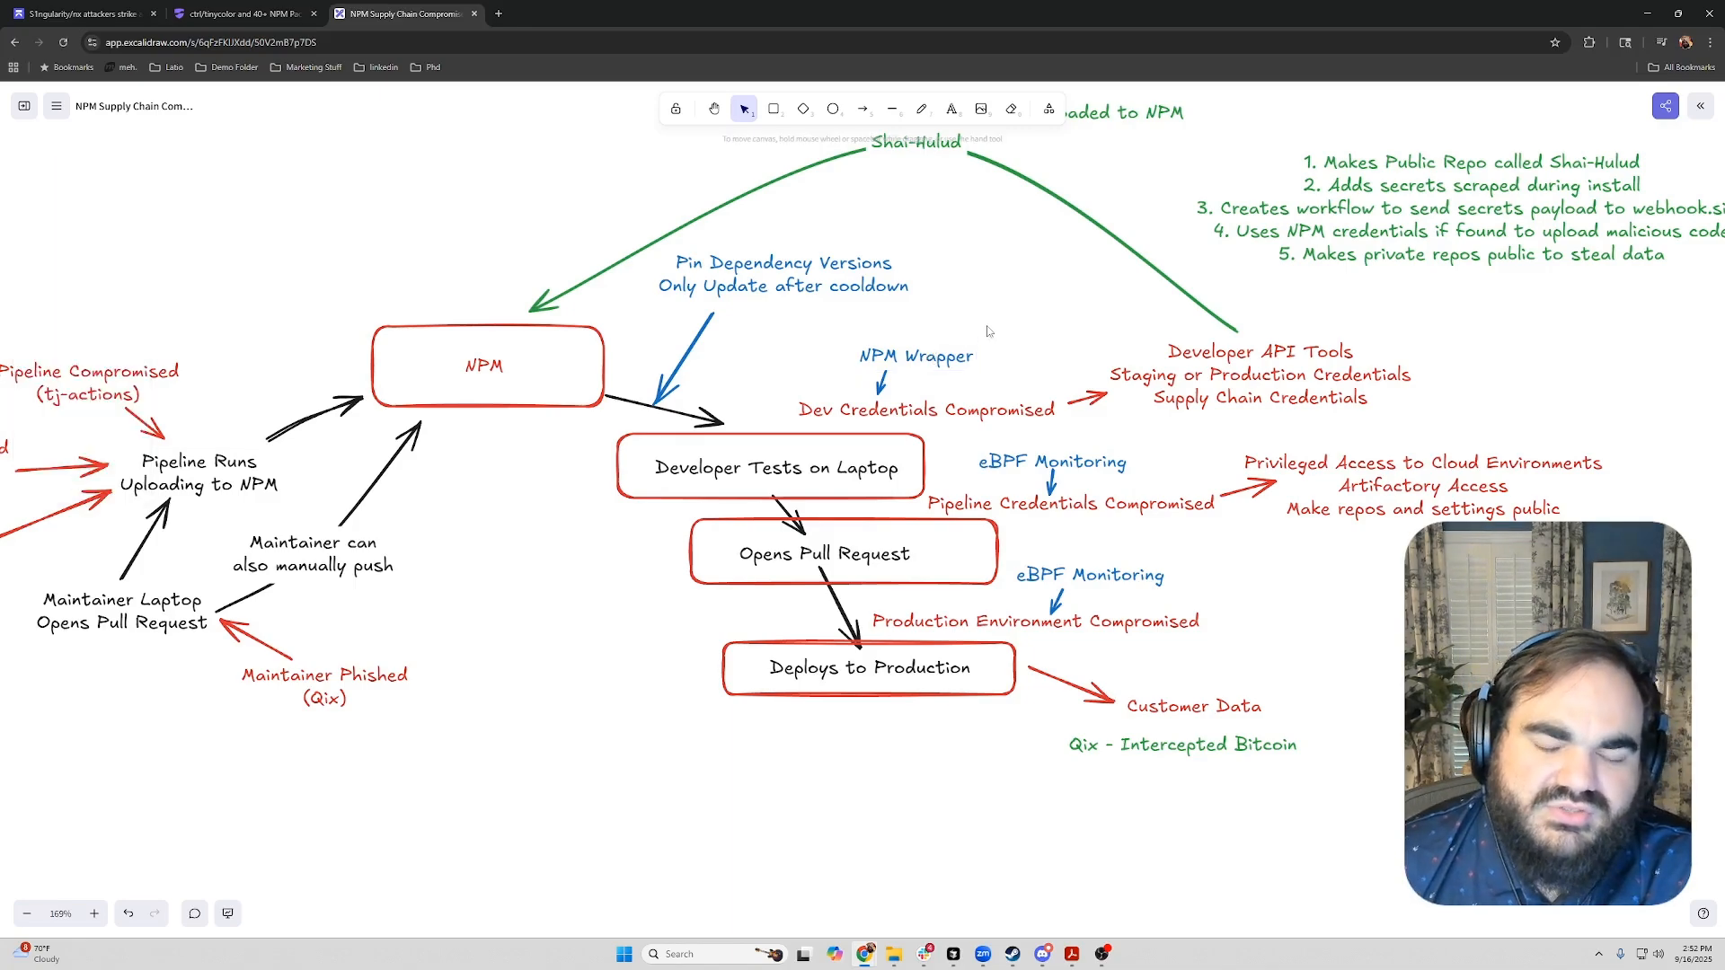
mouse_move(1006, 378)
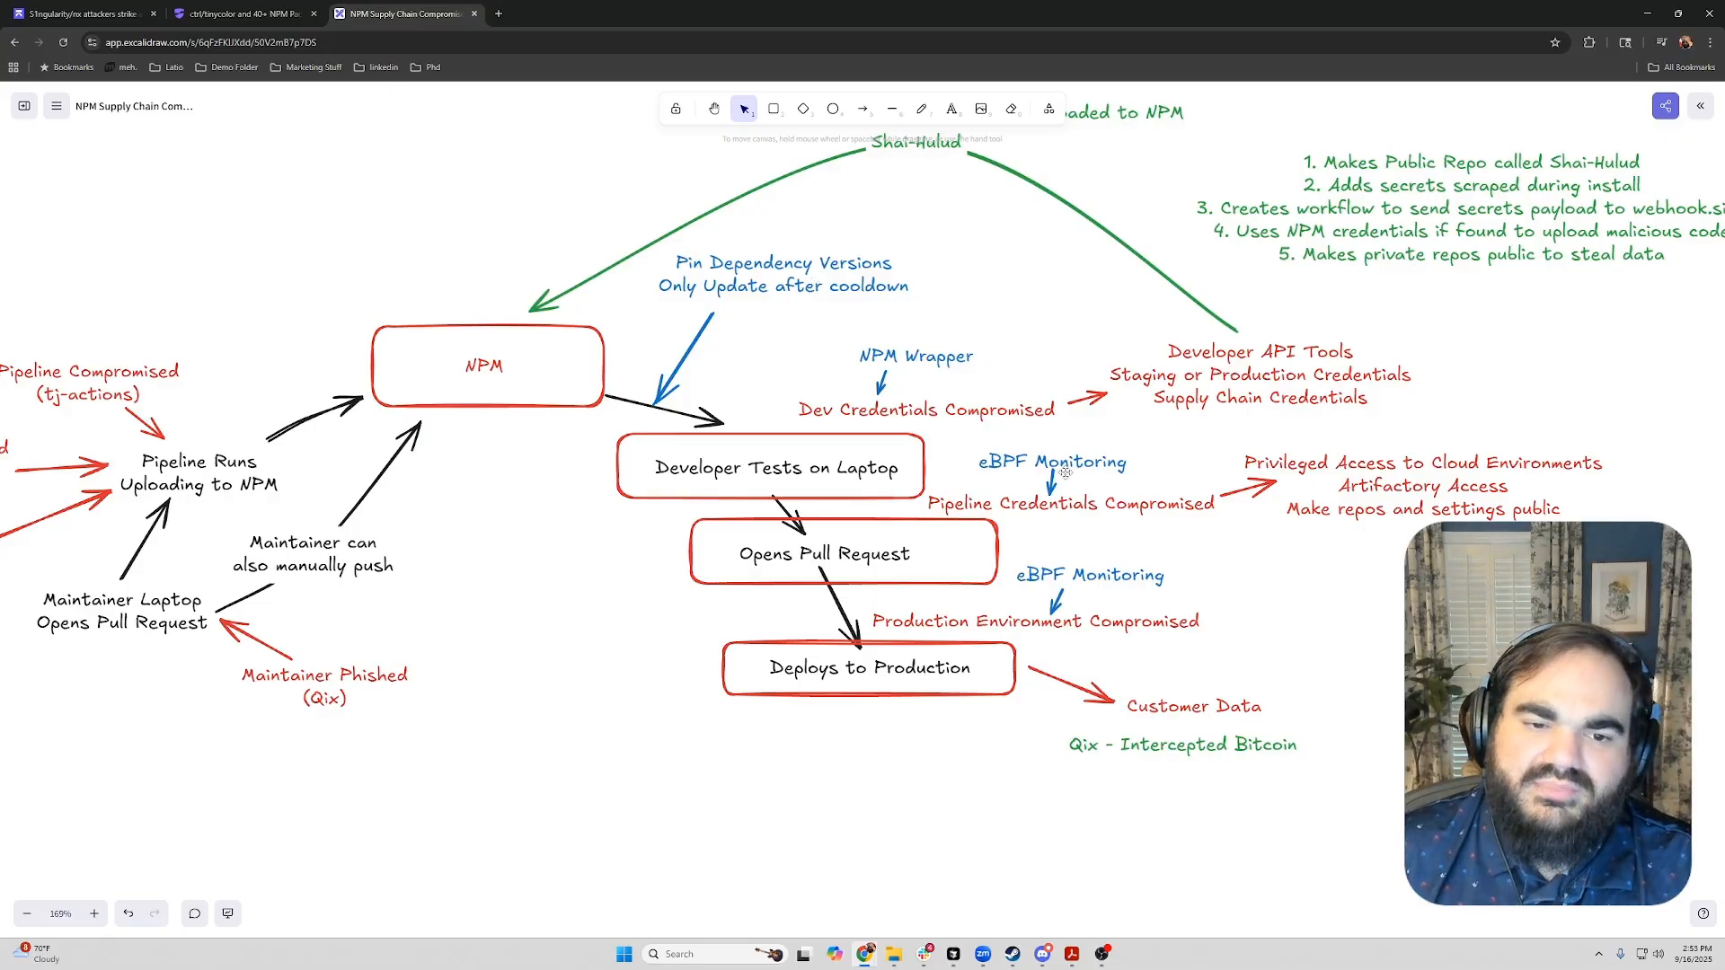
click(1050, 461)
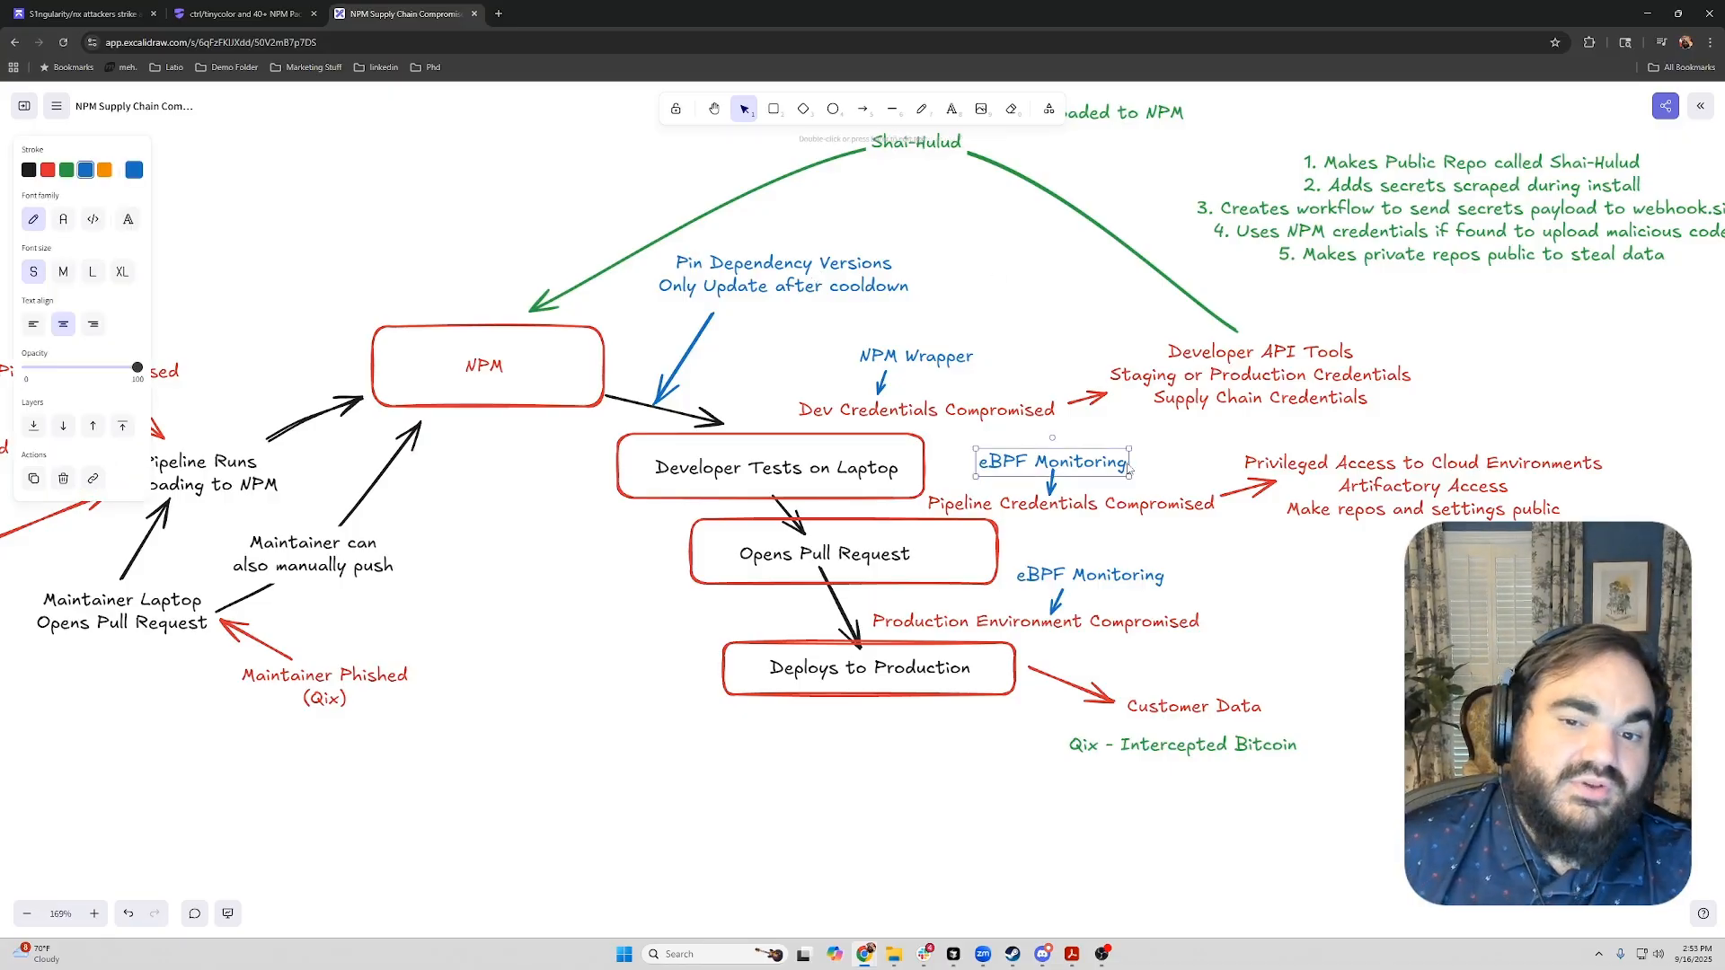
click(1188, 460)
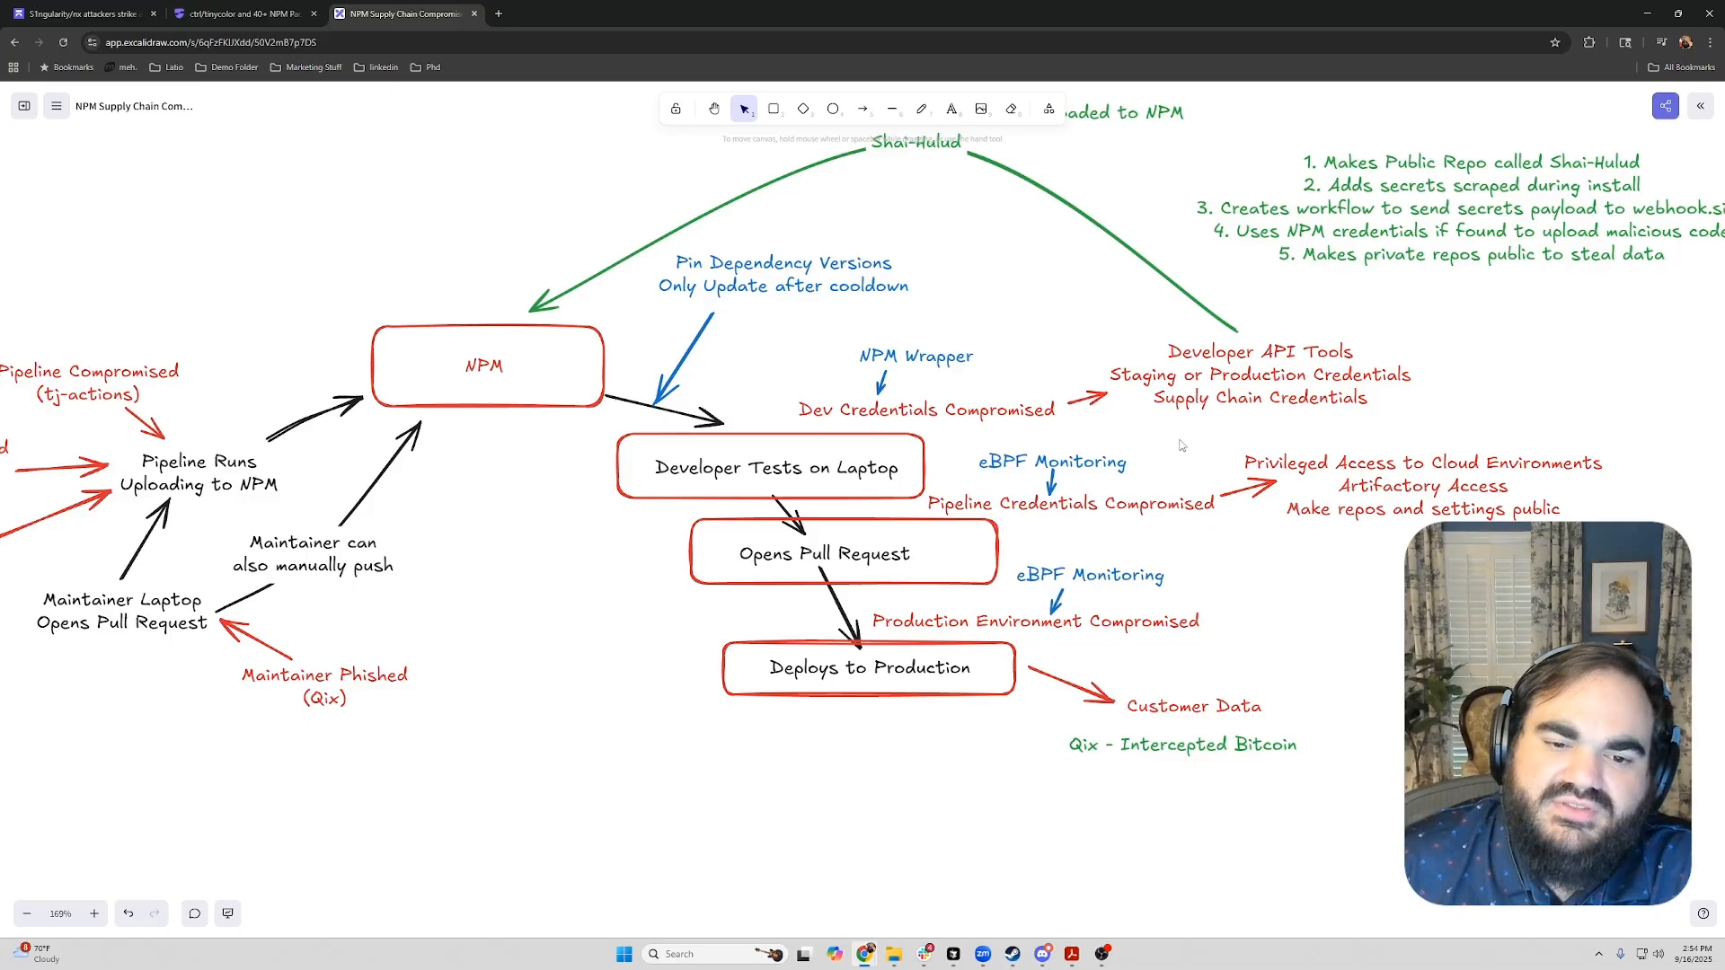
mouse_move(1374, 635)
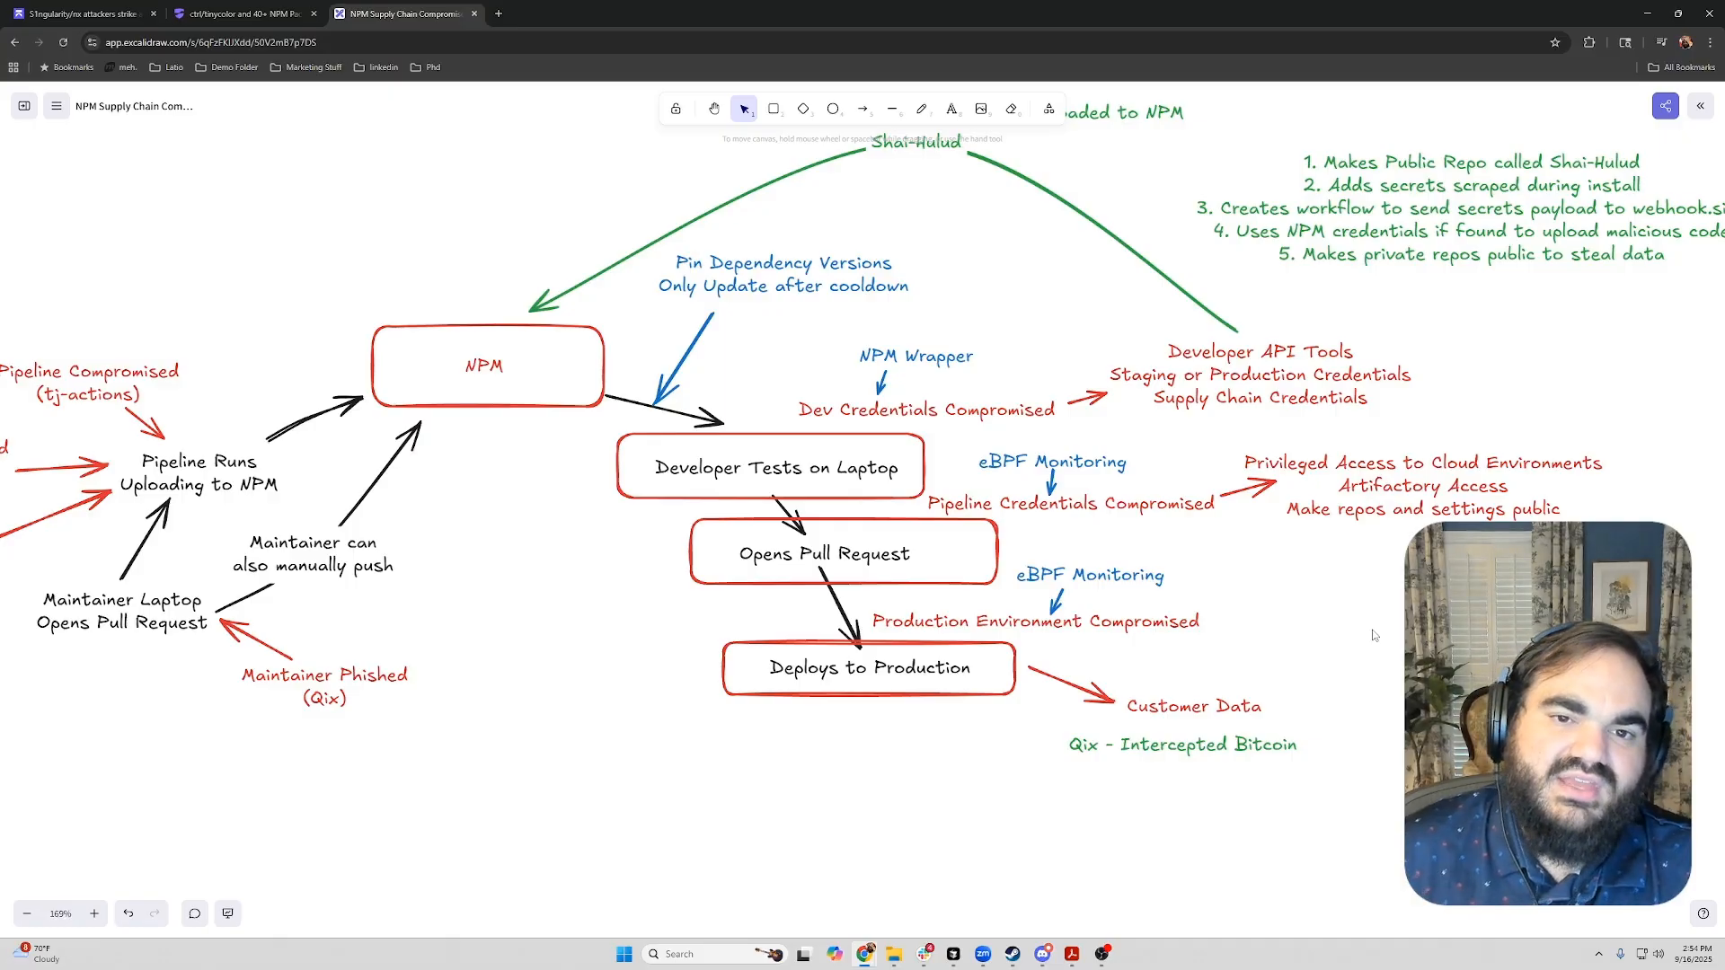
scroll(down, 3)
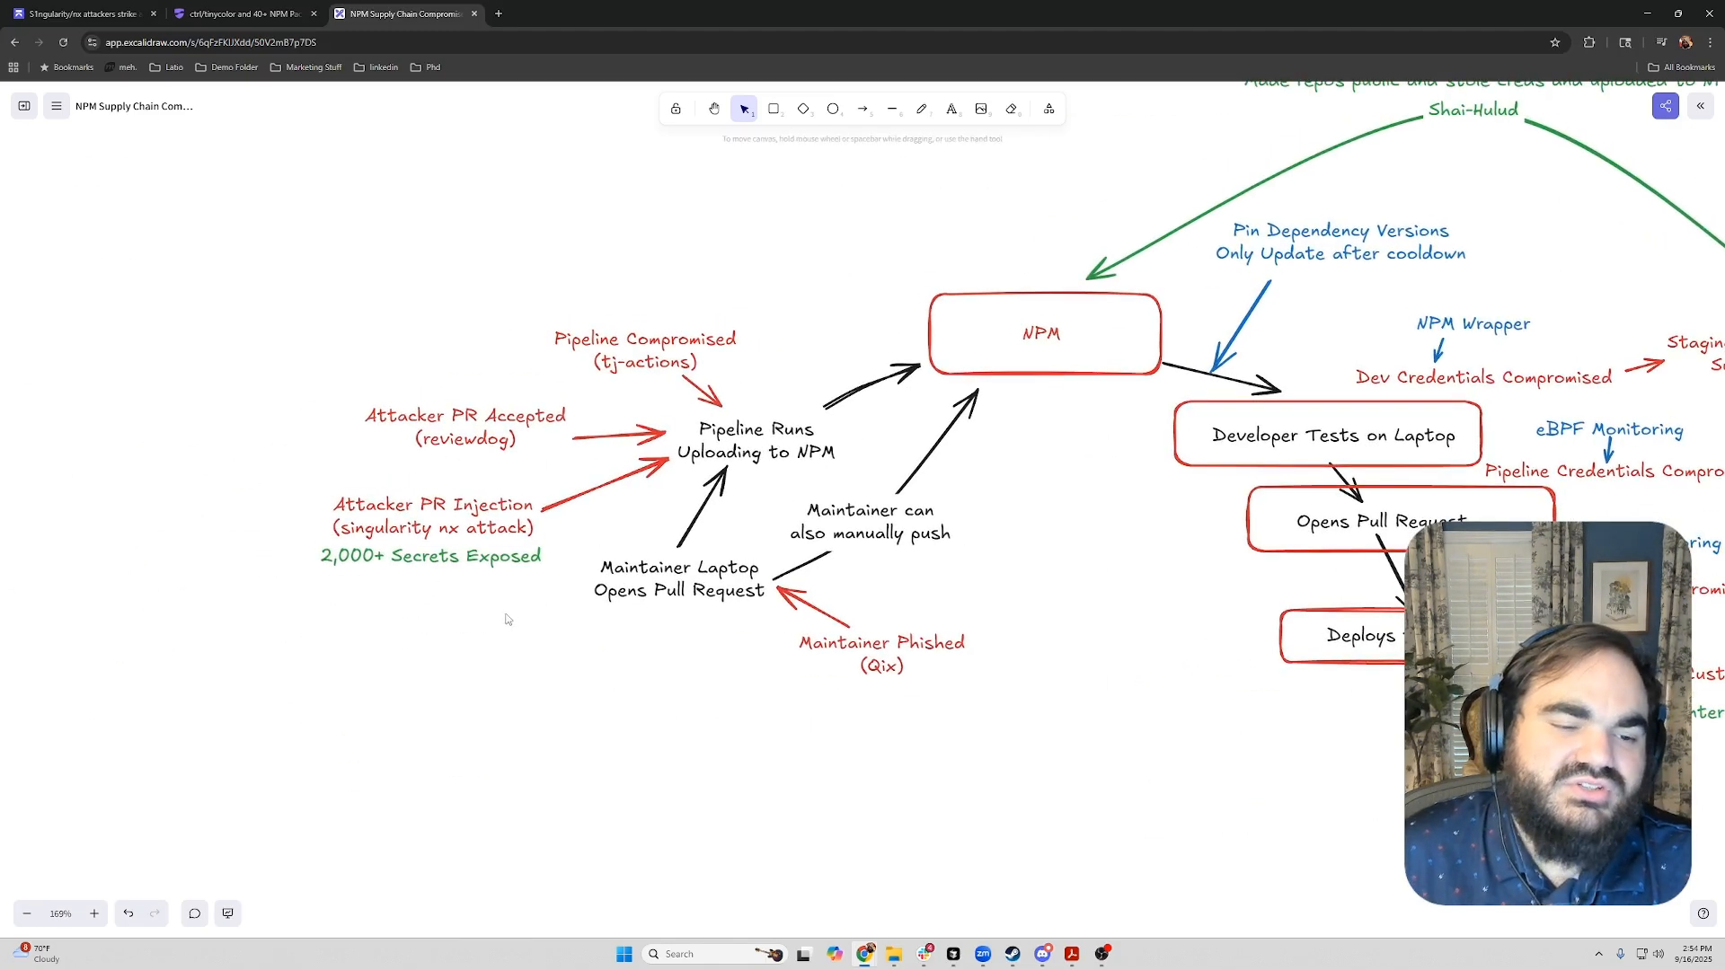
mouse_move(449, 588)
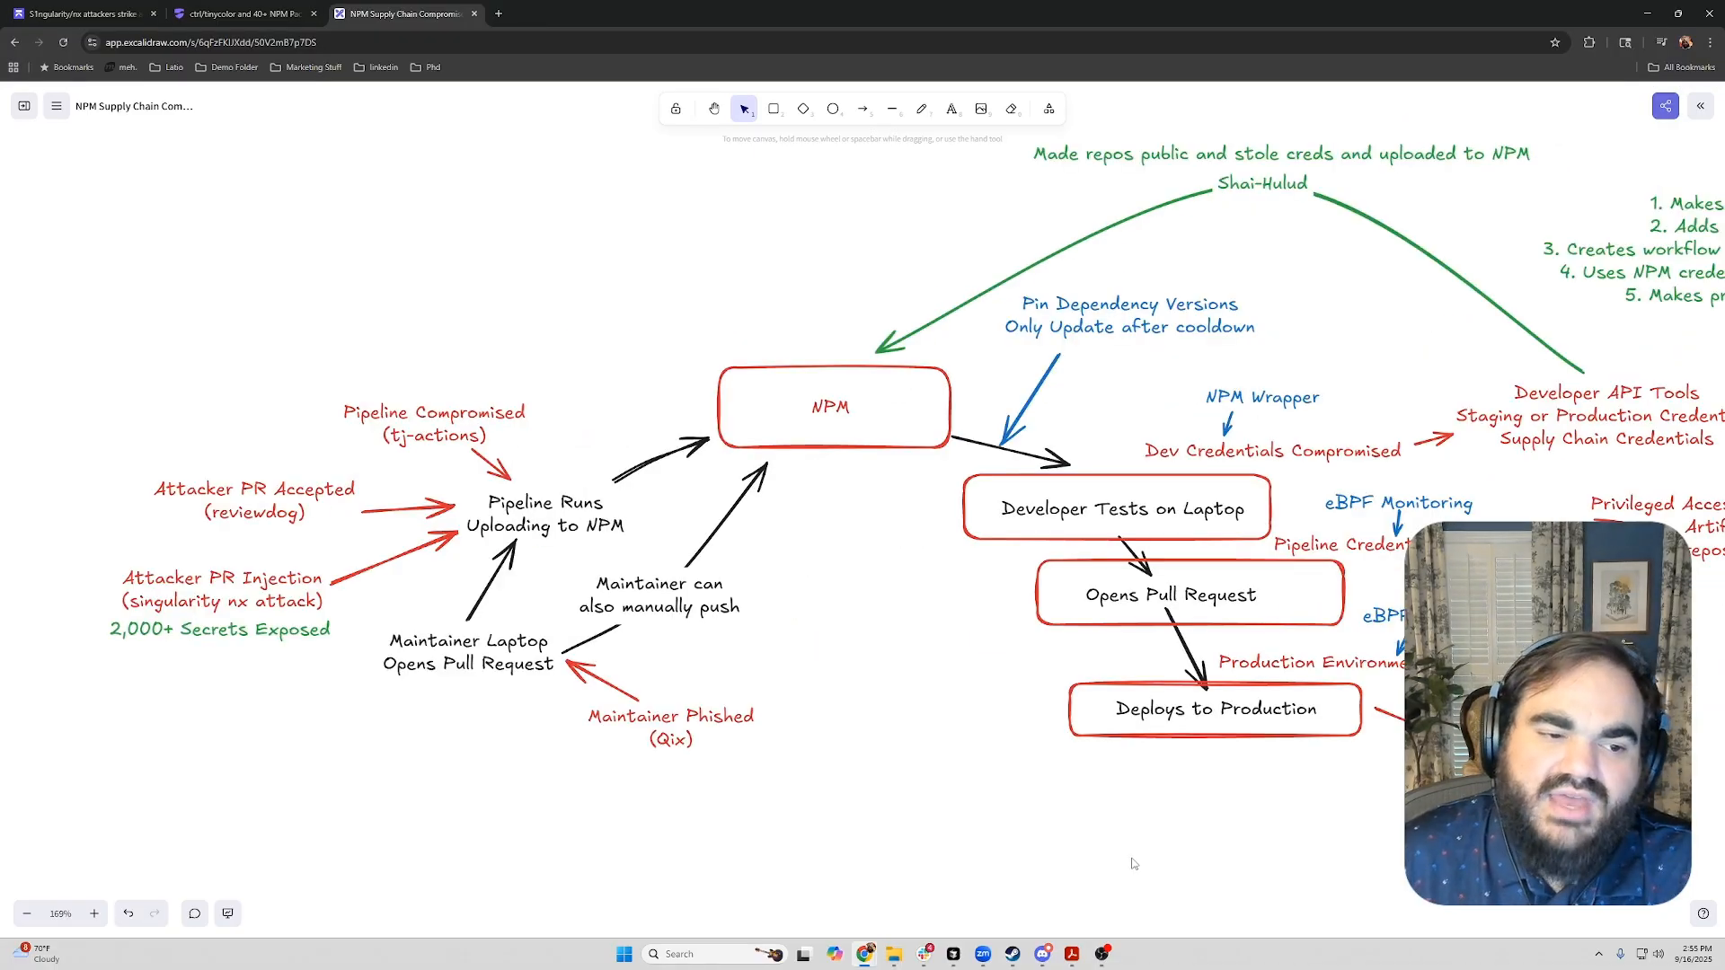
mouse_move(1338, 216)
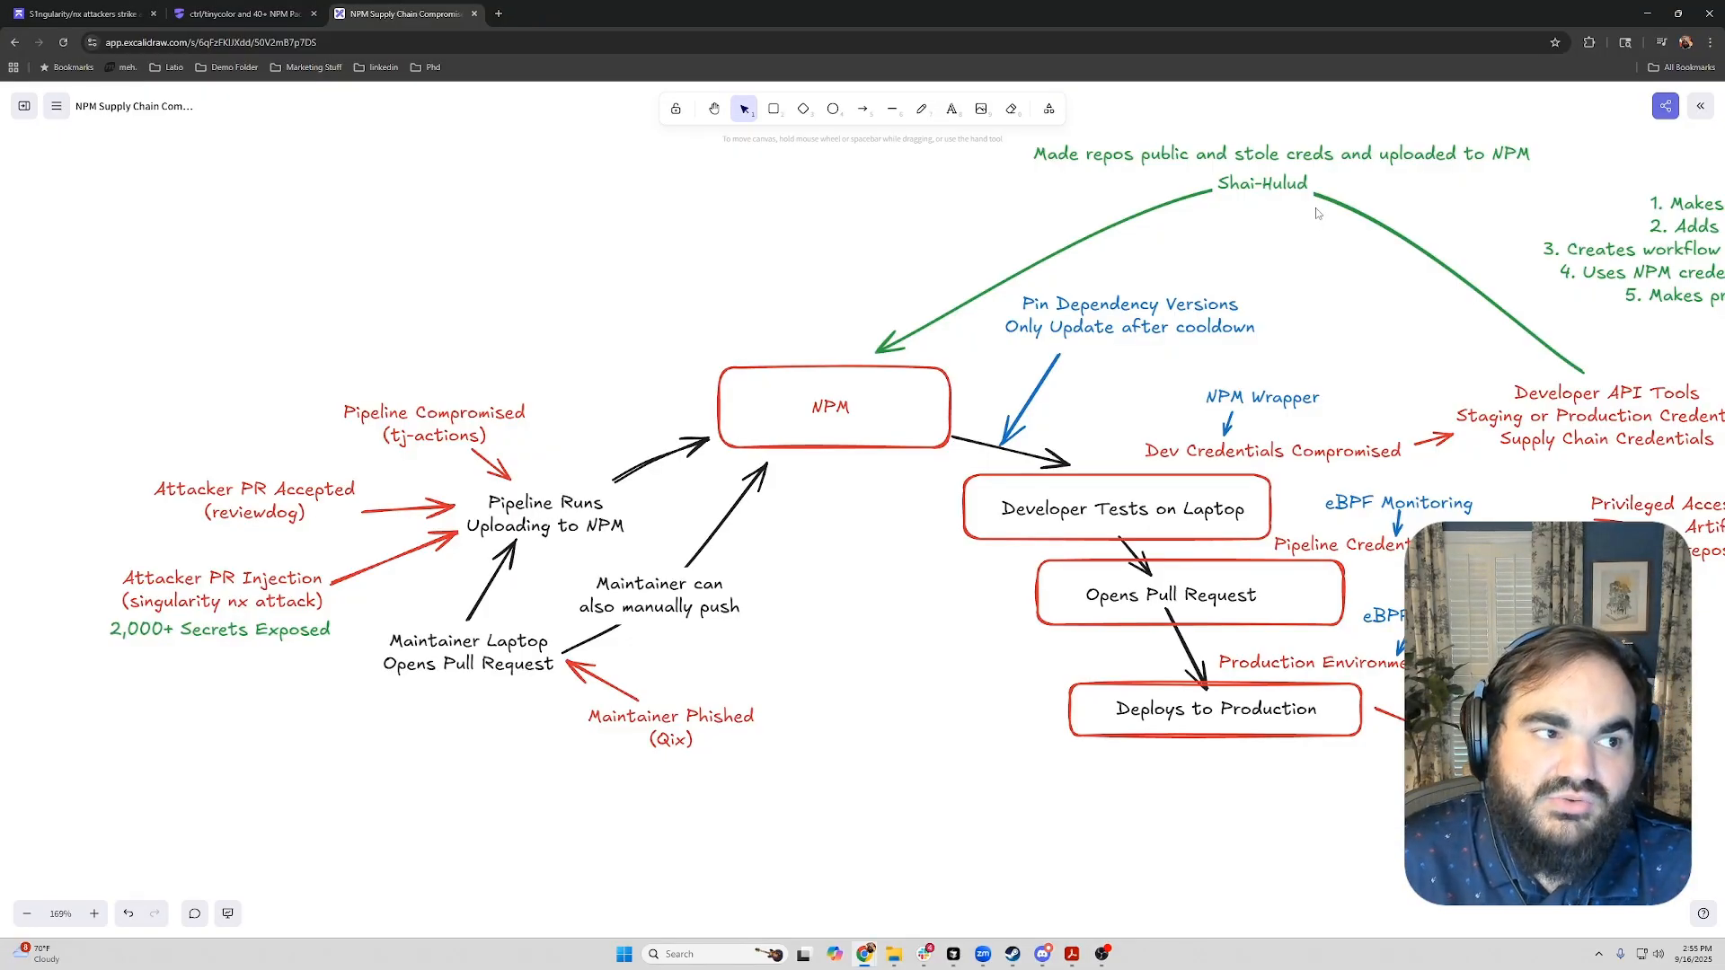
mouse_move(1396, 319)
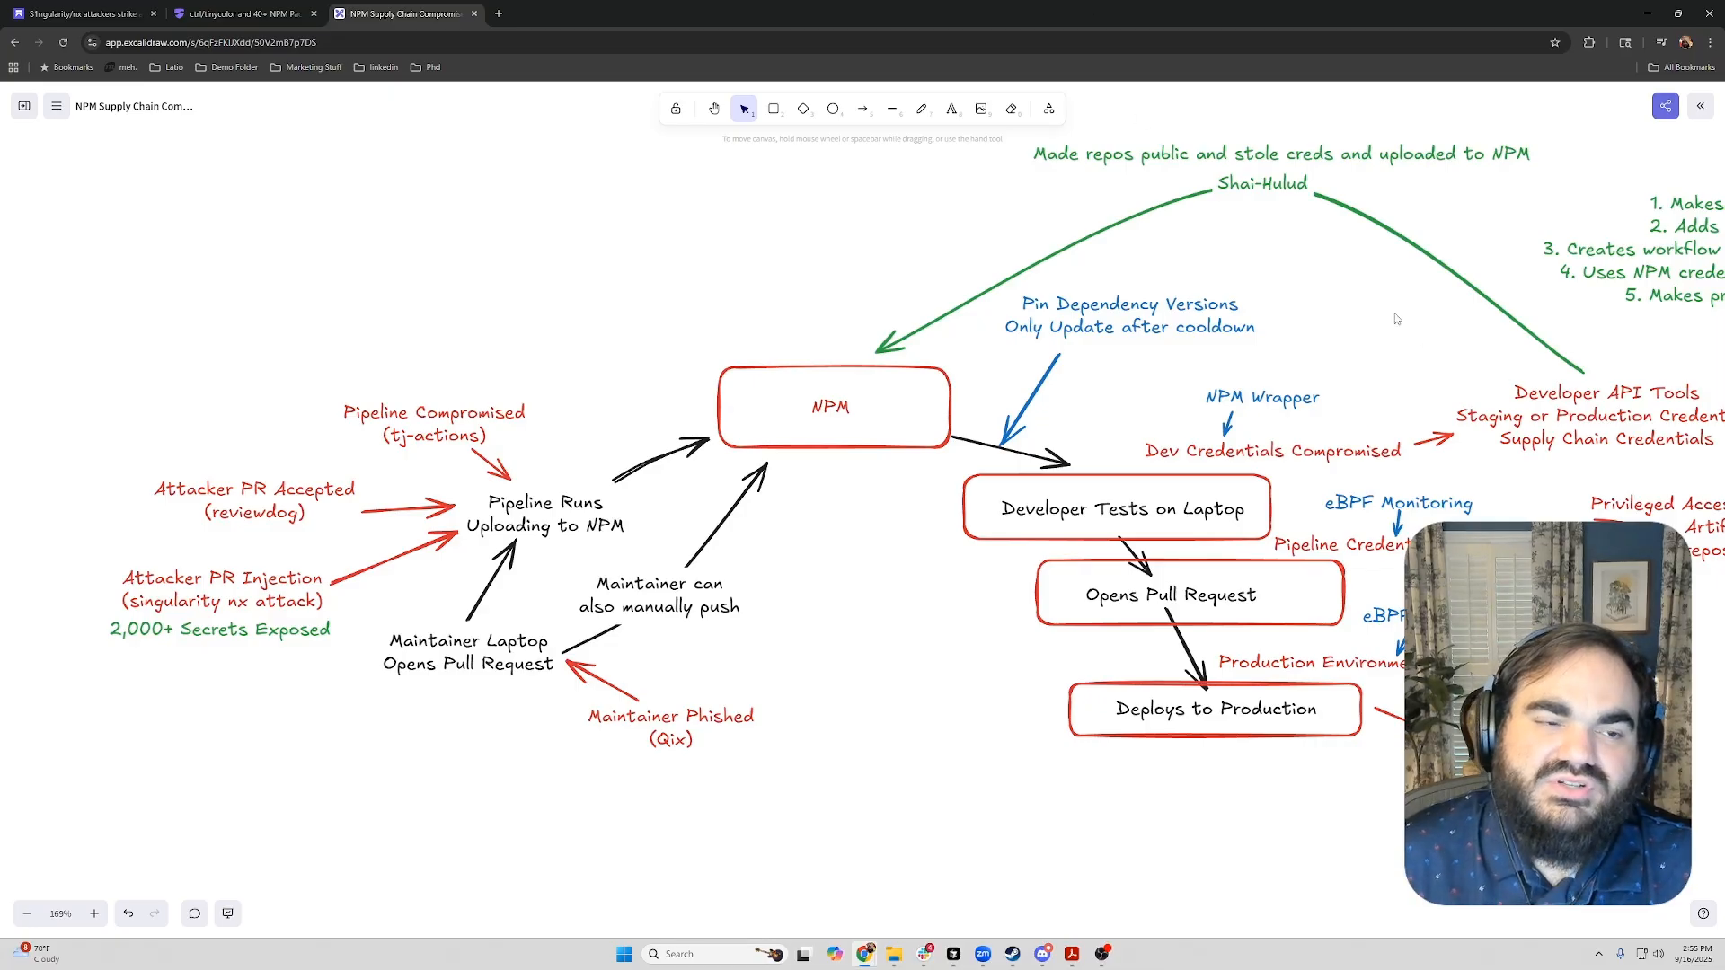